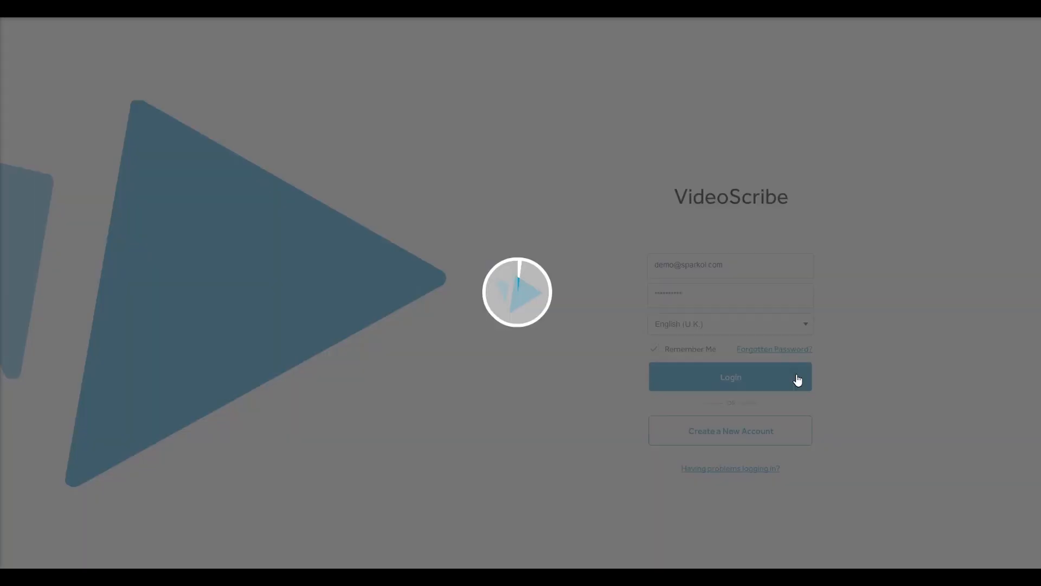
Step: Sign in and reach the Recent Scribes list showing the Example scribe
{"action": "left_click", "coordinate": [730, 376]}
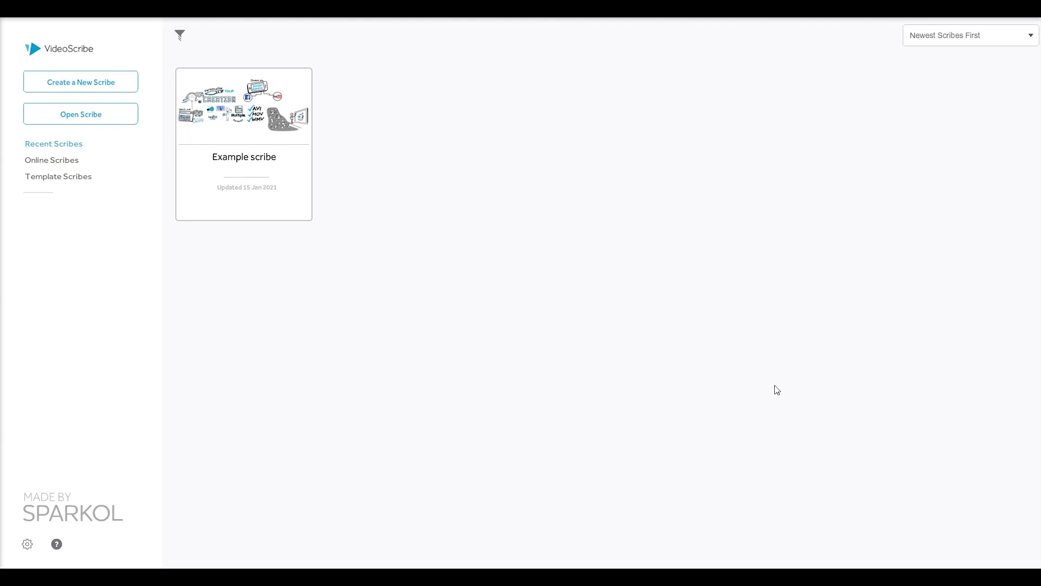
{"action": "mouse_move", "coordinate": [81, 82]}
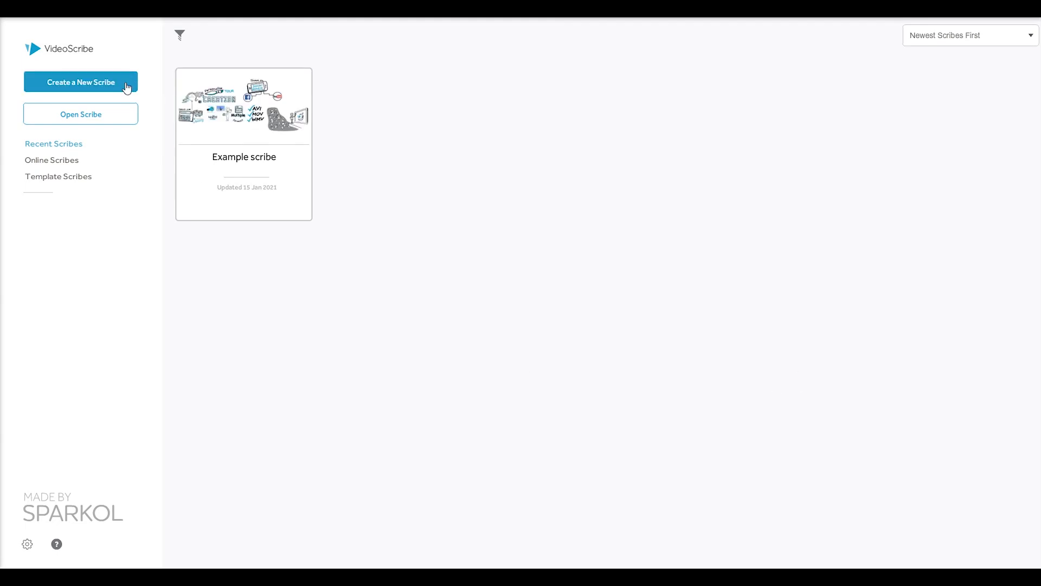
Step: Create a new scribe with an empty canvas
{"action": "left_click", "coordinate": [80, 82]}
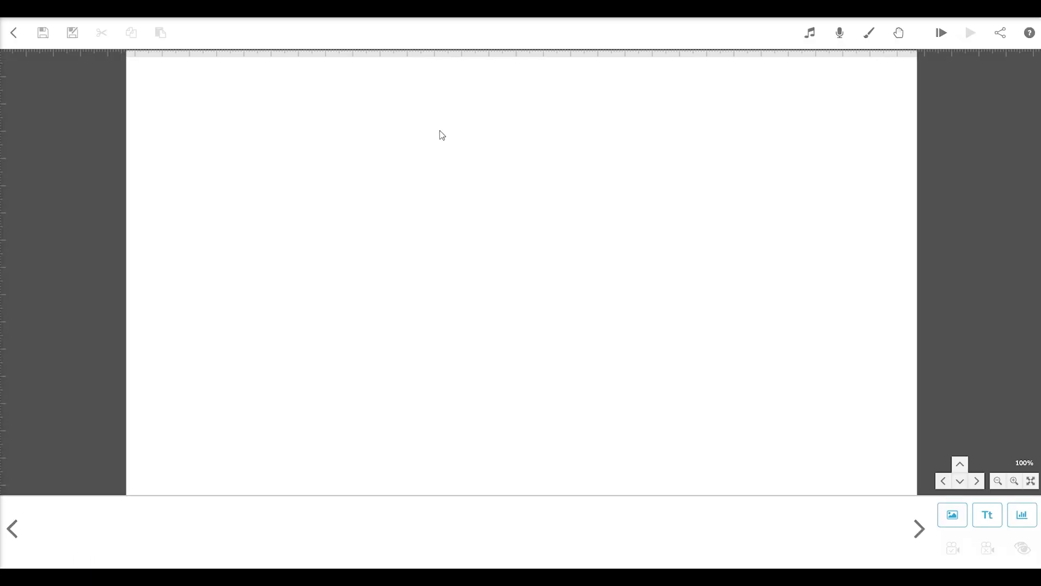
{"action": "mouse_move", "coordinate": [555, 139]}
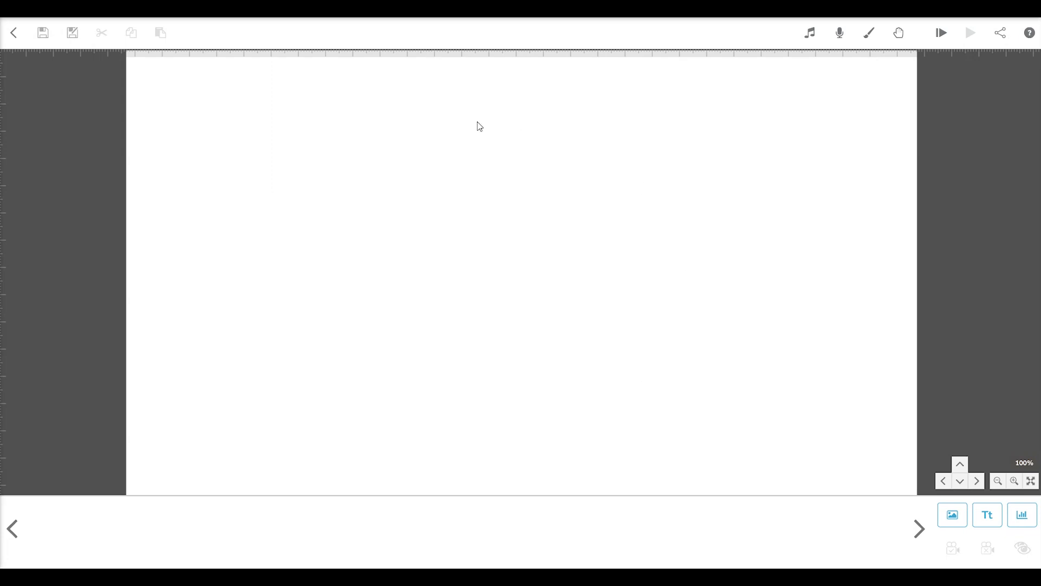
{"action": "mouse_move", "coordinate": [439, 156]}
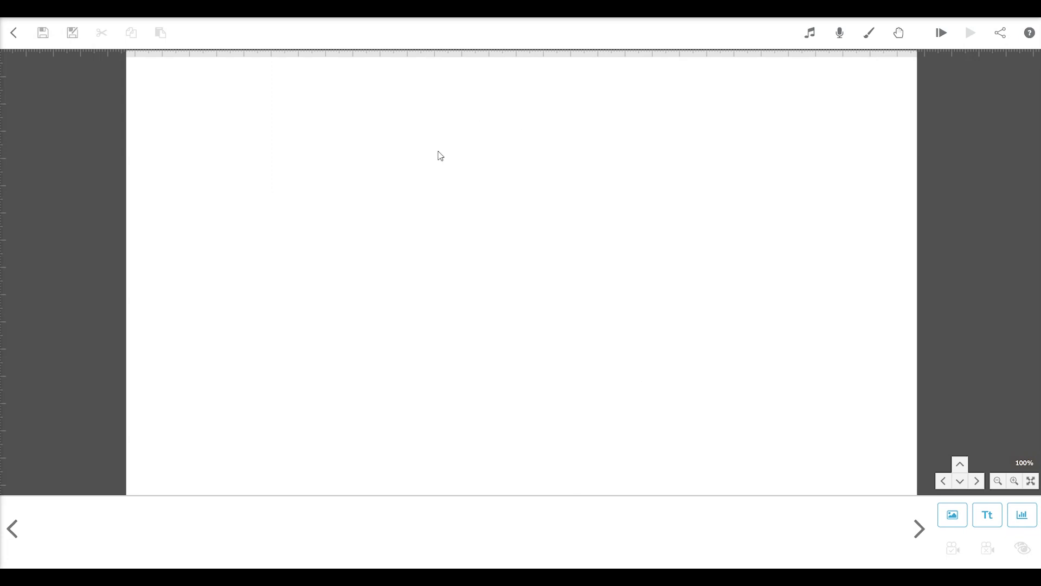
{"action": "mouse_move", "coordinate": [447, 238]}
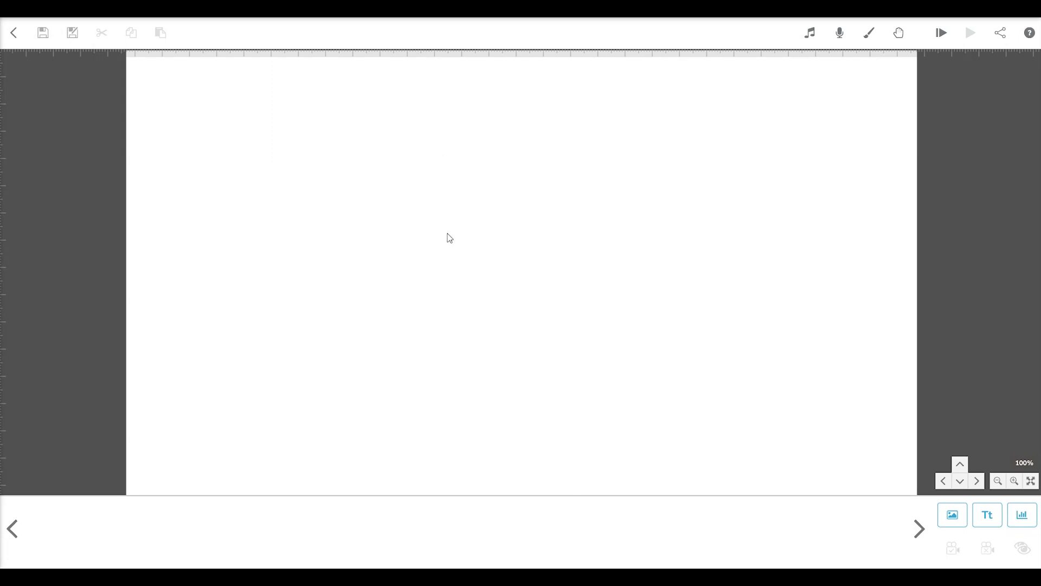
{"action": "mouse_move", "coordinate": [953, 515]}
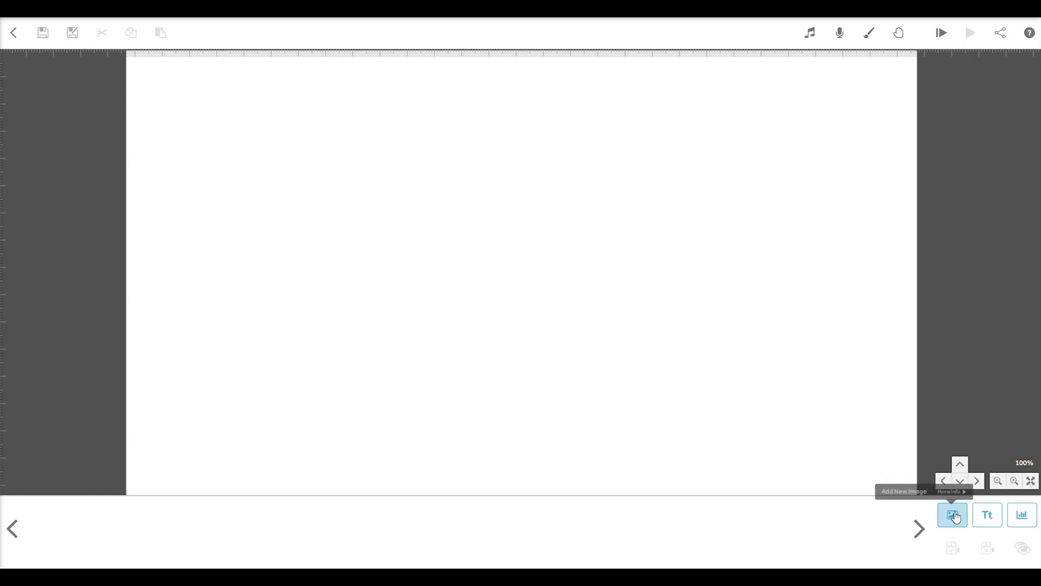
{"action": "mouse_move", "coordinate": [952, 515]}
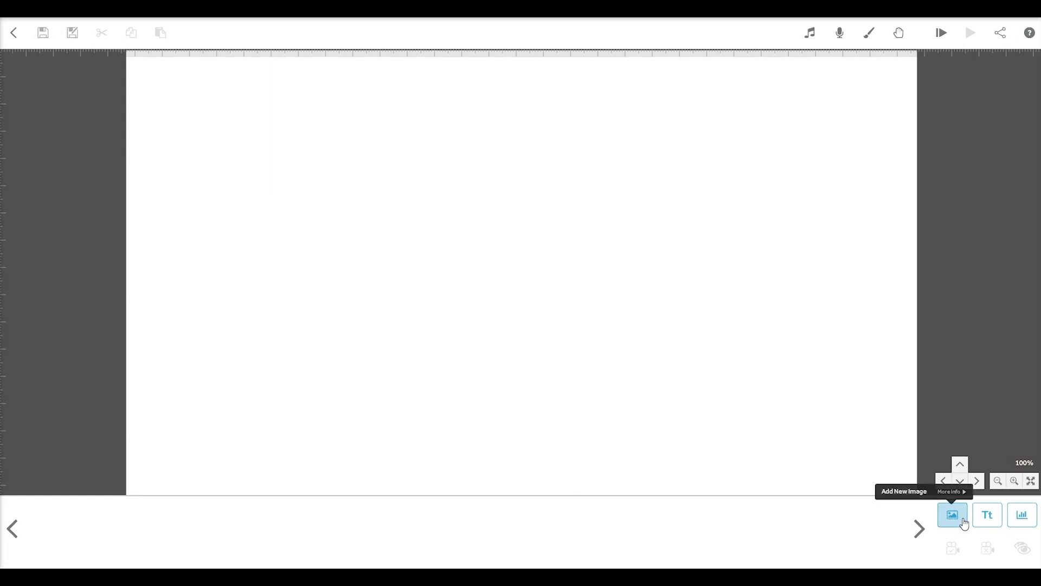
Step: Browse image categories, search 'emoji', and add the brown thumbs-up from page 2
{"action": "left_click", "coordinate": [952, 515]}
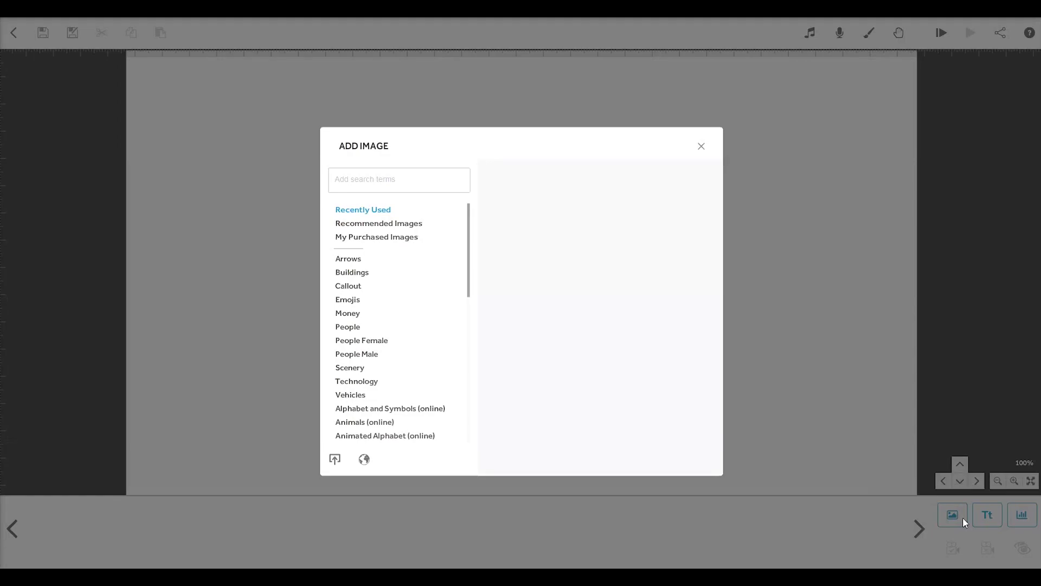
{"action": "mouse_move", "coordinate": [350, 367]}
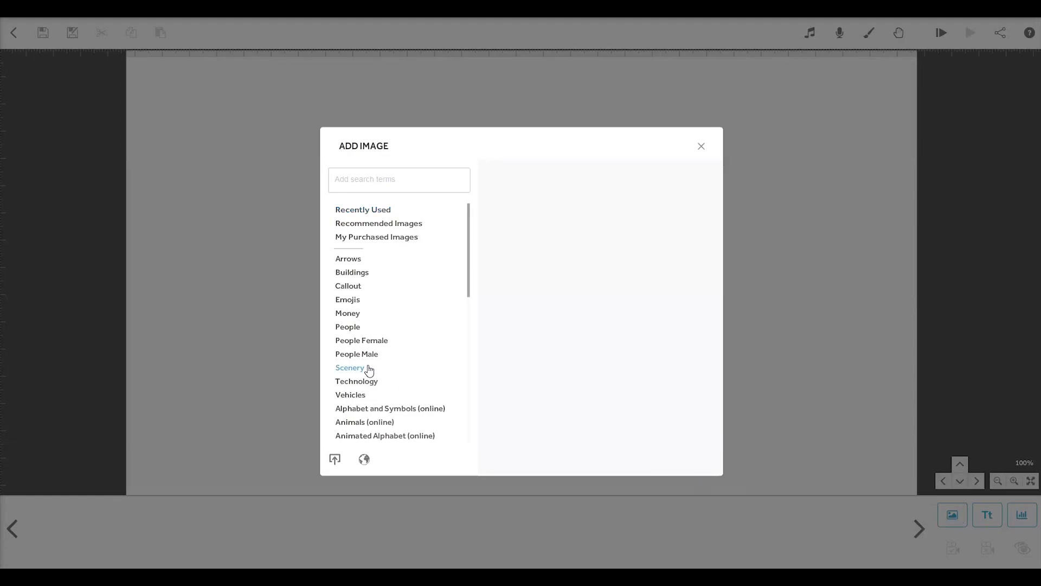
{"action": "left_click", "coordinate": [350, 367]}
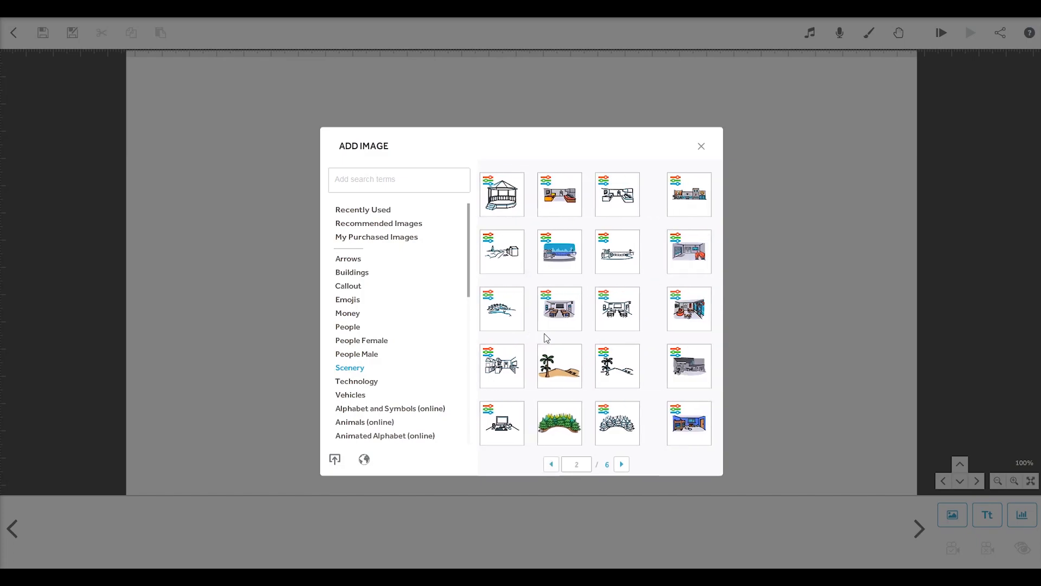
{"action": "left_click", "coordinate": [620, 464]}
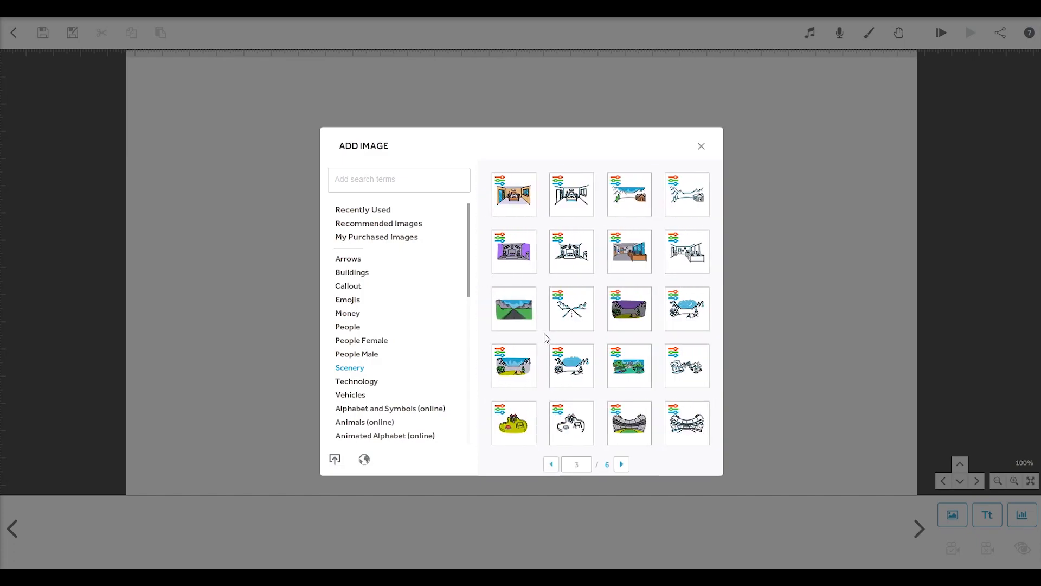
{"action": "left_click", "coordinate": [621, 463]}
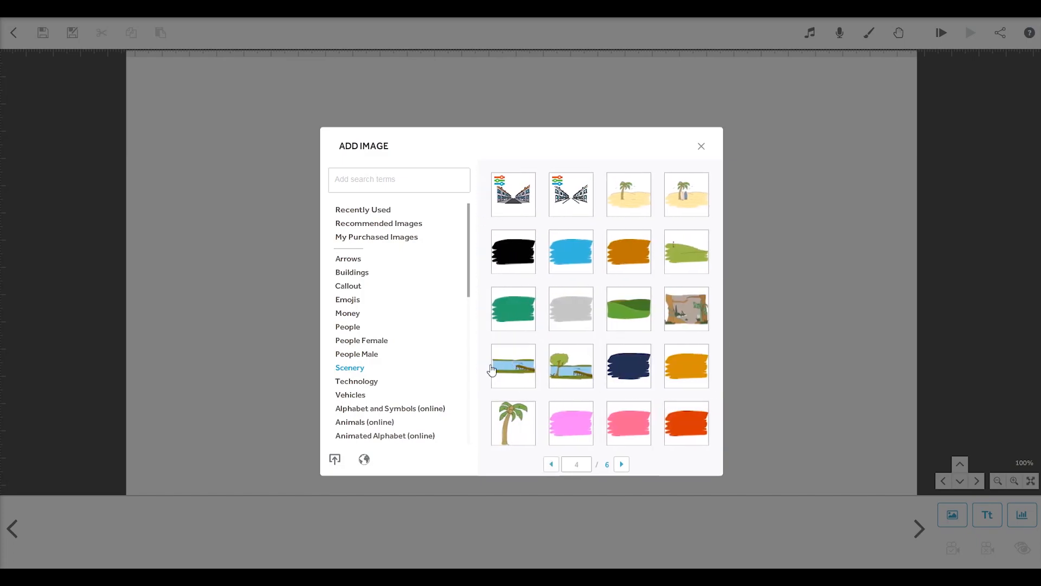
{"action": "left_click", "coordinate": [347, 326]}
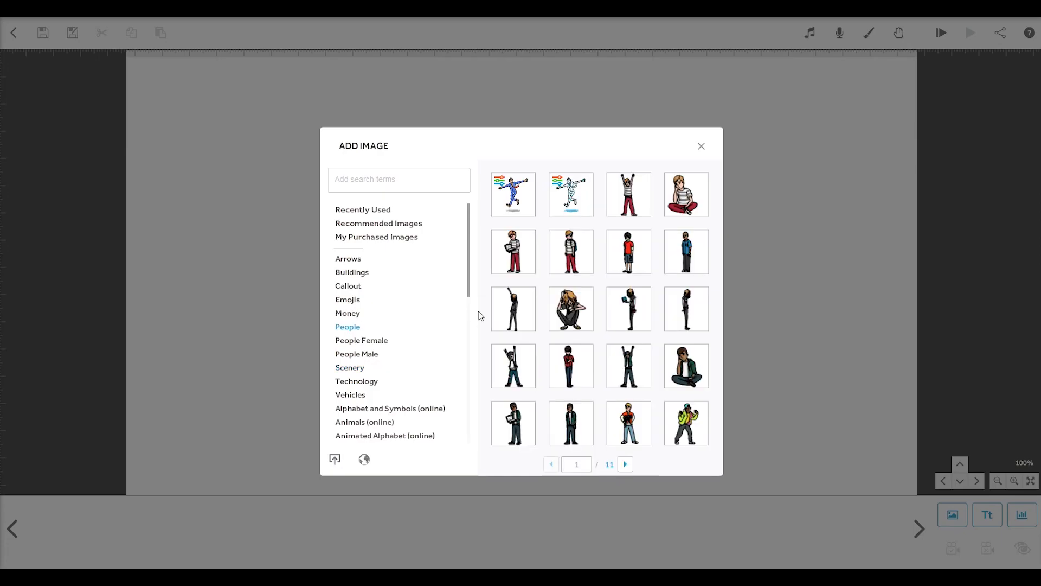
{"action": "left_click", "coordinate": [623, 464]}
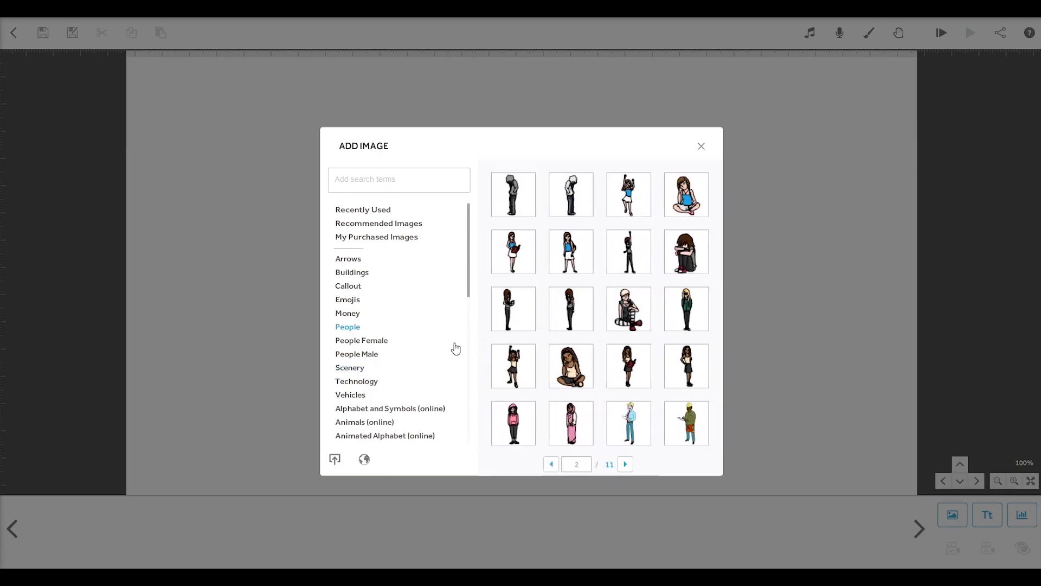
{"action": "left_click", "coordinate": [357, 353]}
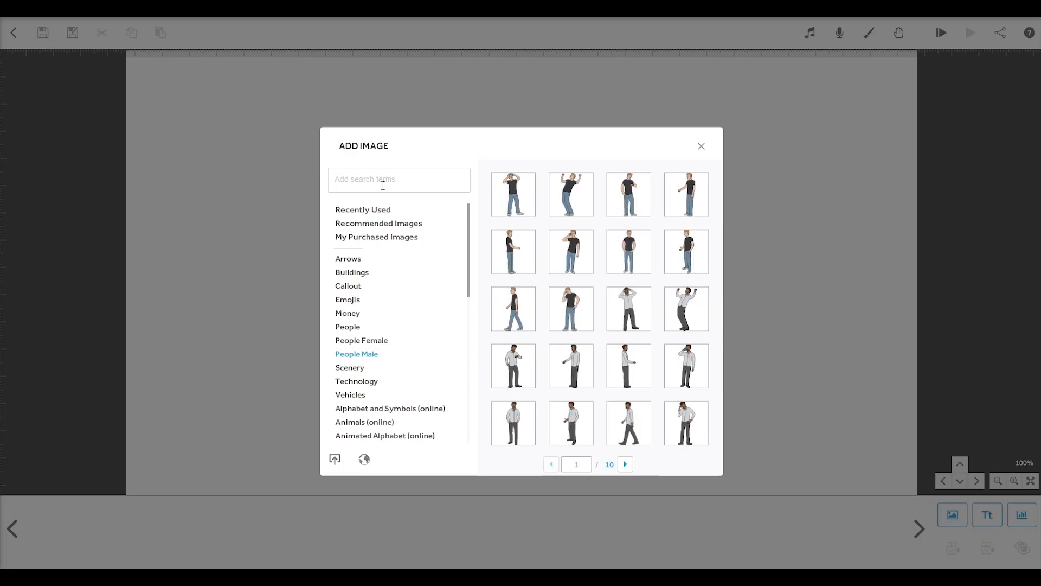
{"action": "type", "text": "emoji"}
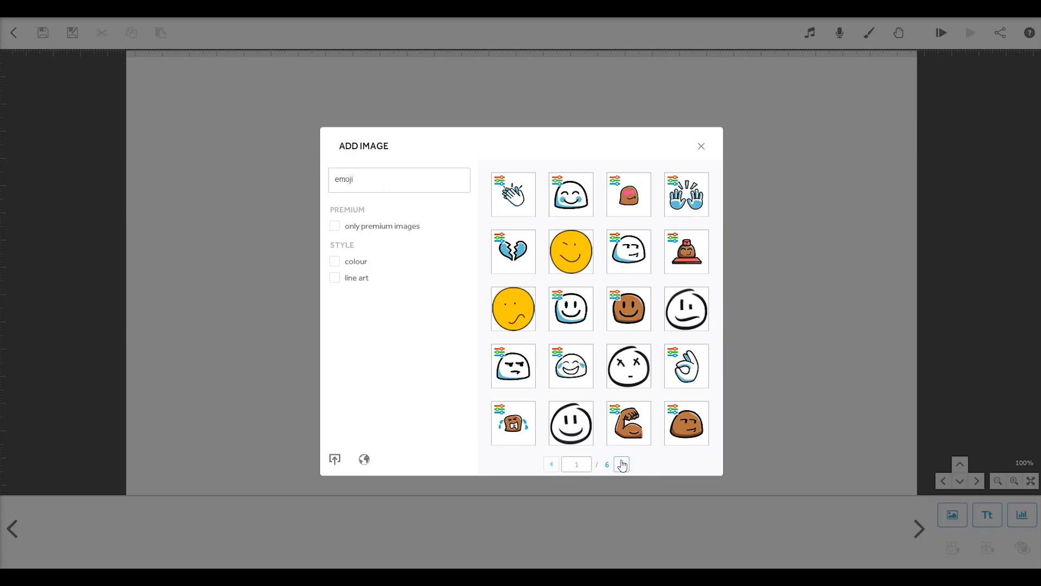
{"action": "left_click", "coordinate": [620, 464]}
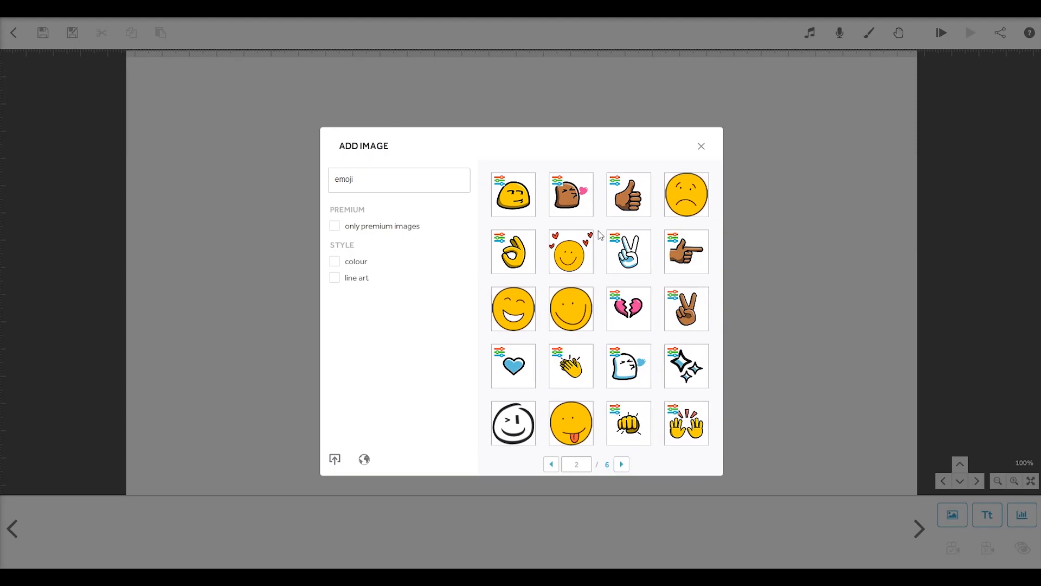
{"action": "left_click", "coordinate": [627, 193]}
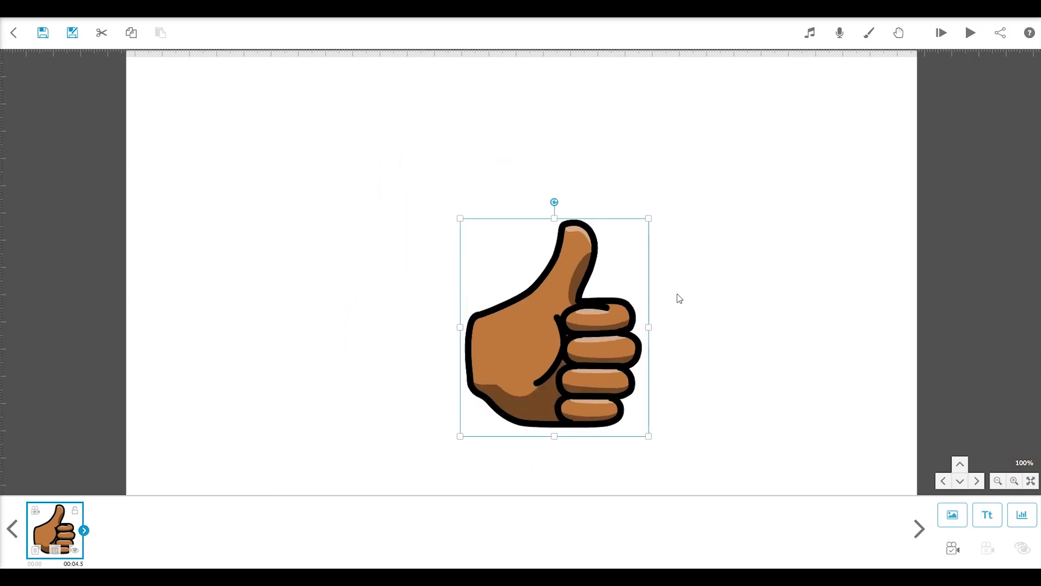
Step: Drag the thumbs-up image to the lower right and rotate it to a tilt
{"action": "left_click_drag", "start_coordinate": [554, 327], "coordinate": [763, 388]}
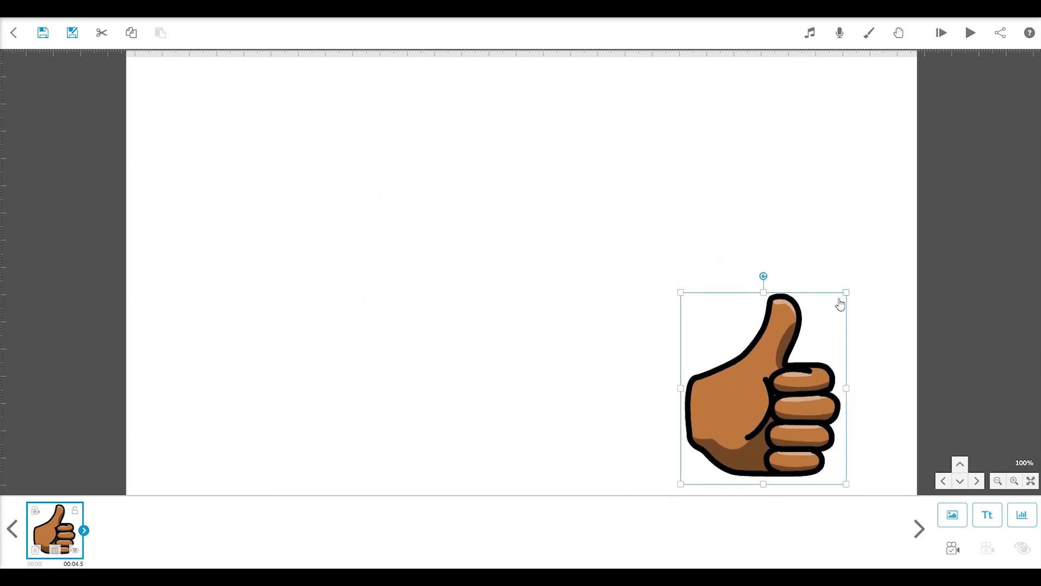
{"action": "left_click_drag", "start_coordinate": [763, 275], "coordinate": [716, 298]}
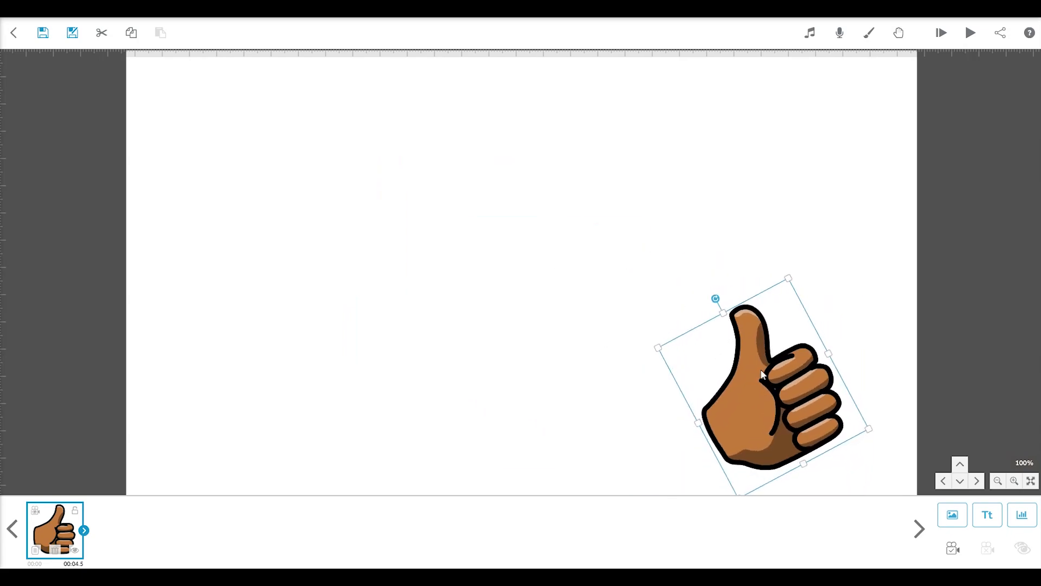
{"action": "left_click_drag", "start_coordinate": [762, 373], "coordinate": [782, 335]}
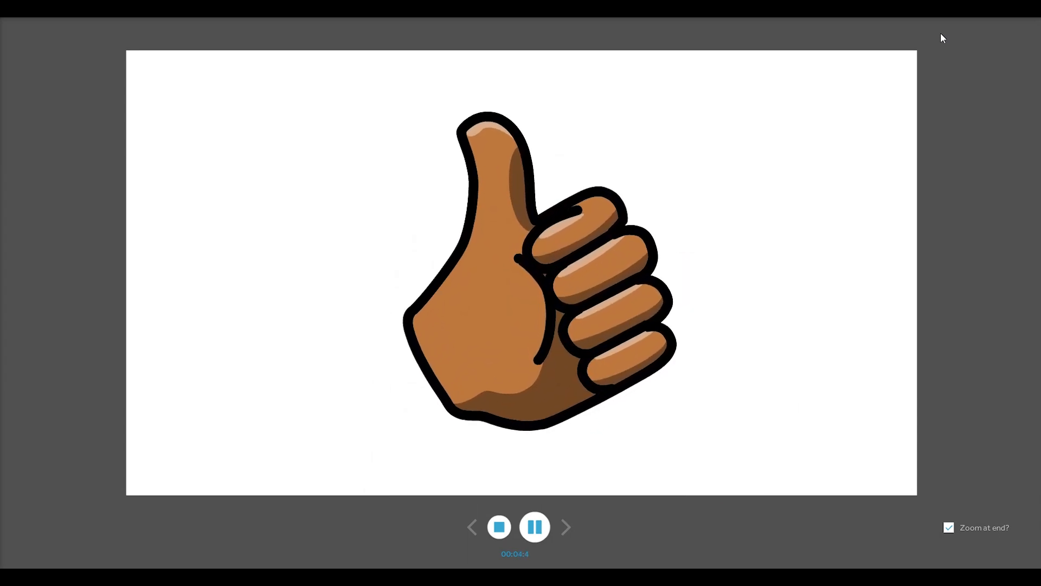
{"action": "left_click", "coordinate": [499, 526]}
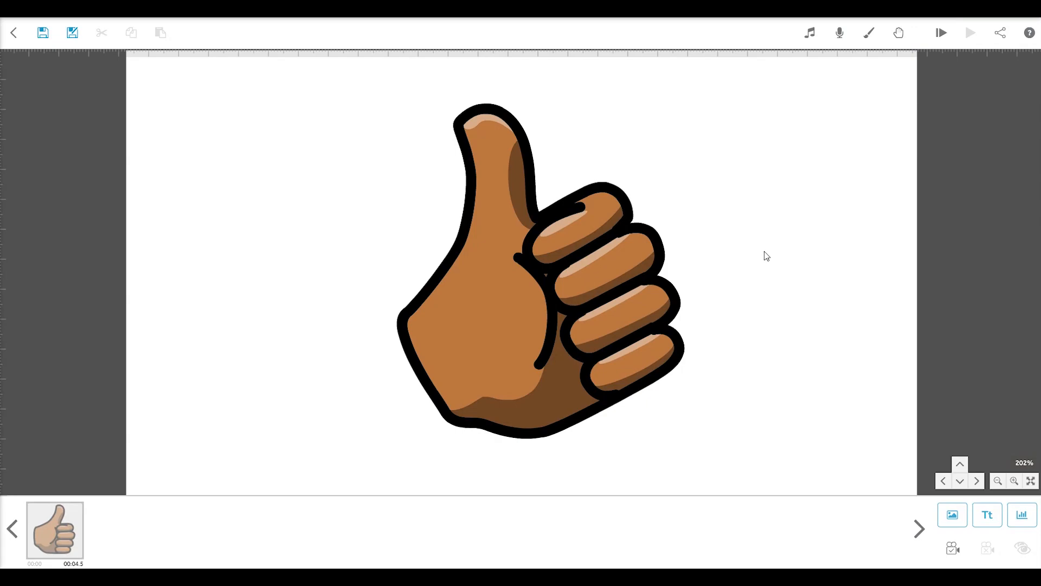
{"action": "mouse_move", "coordinate": [833, 411]}
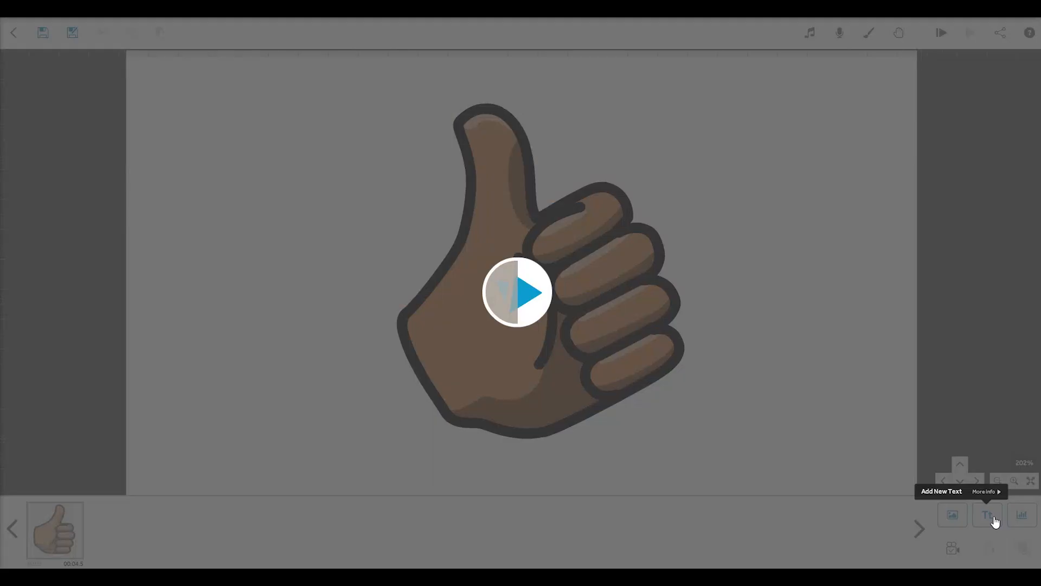
Step: Write 'Let's get started!' in orange, centre-aligned, in the Lobster font
{"action": "left_click", "coordinate": [988, 514]}
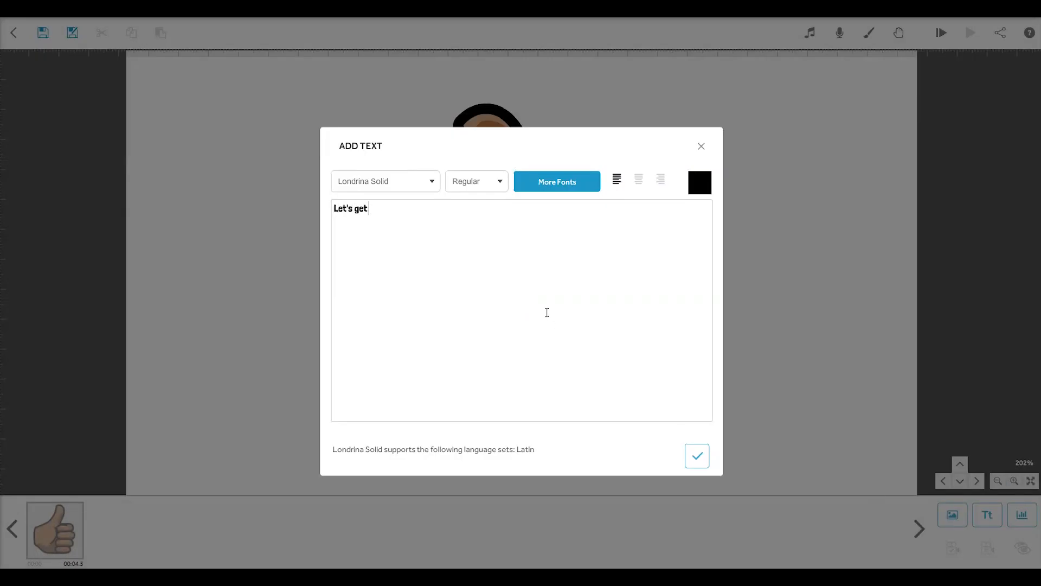
{"action": "type", "text": "started!"}
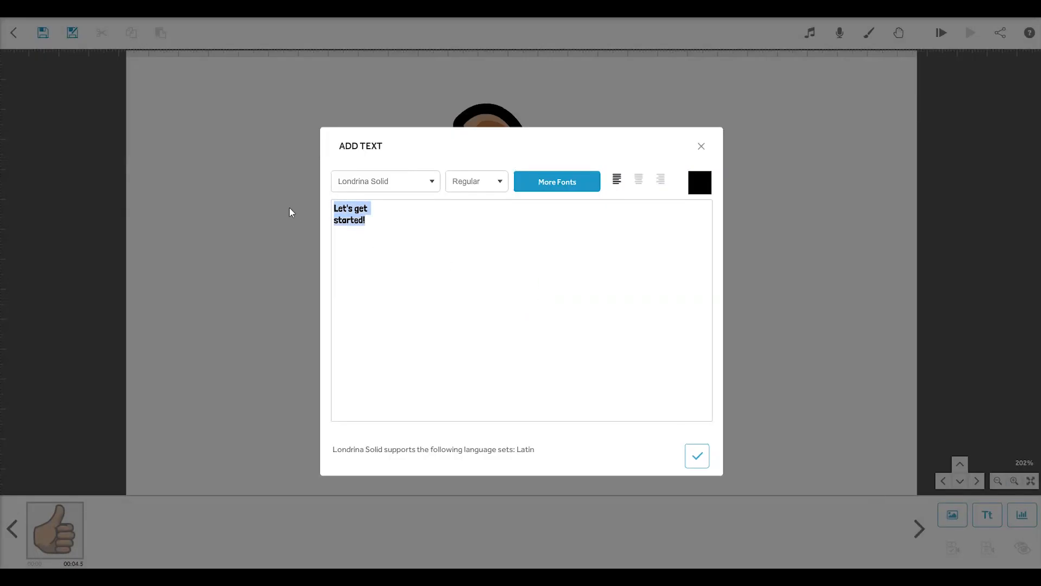
{"action": "left_click", "coordinate": [699, 182]}
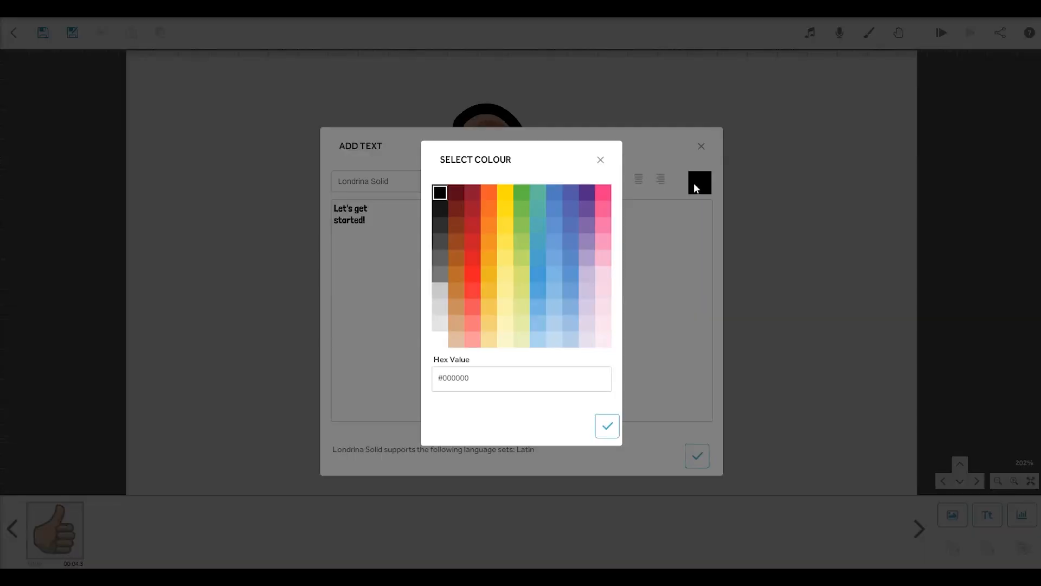
{"action": "left_click", "coordinate": [605, 425]}
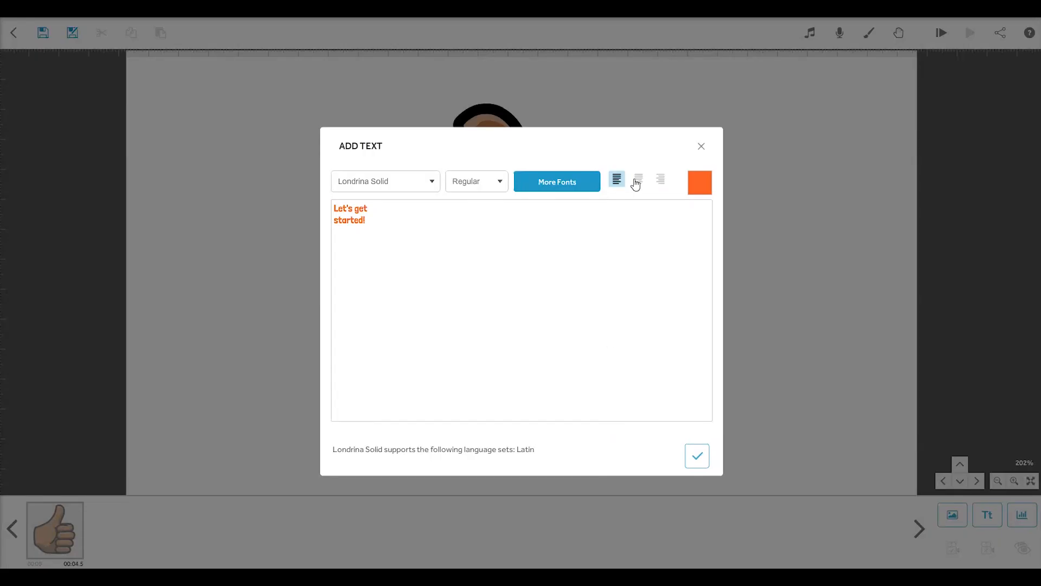
{"action": "left_click", "coordinate": [638, 180]}
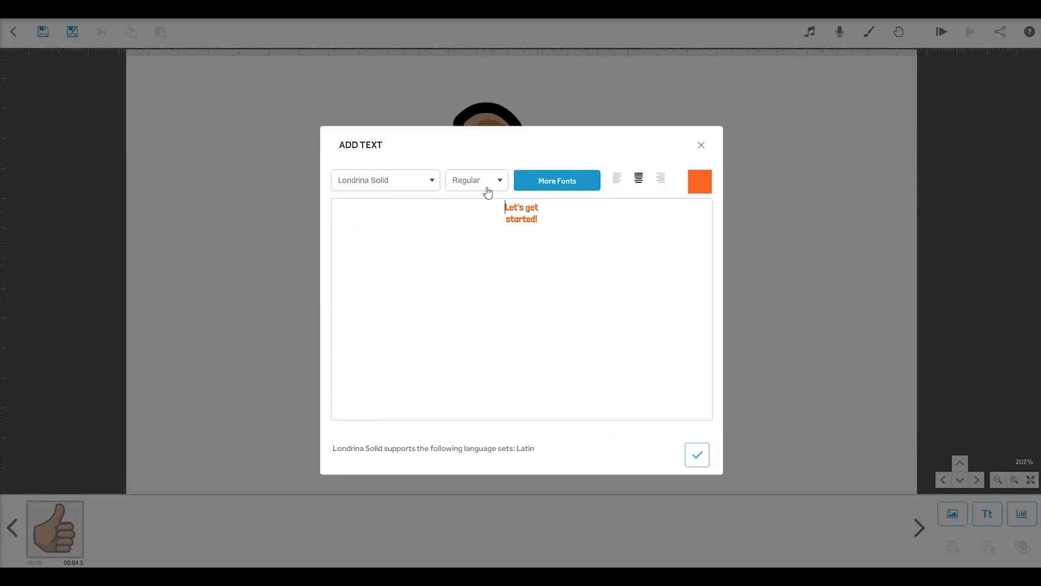
{"action": "left_click", "coordinate": [384, 180]}
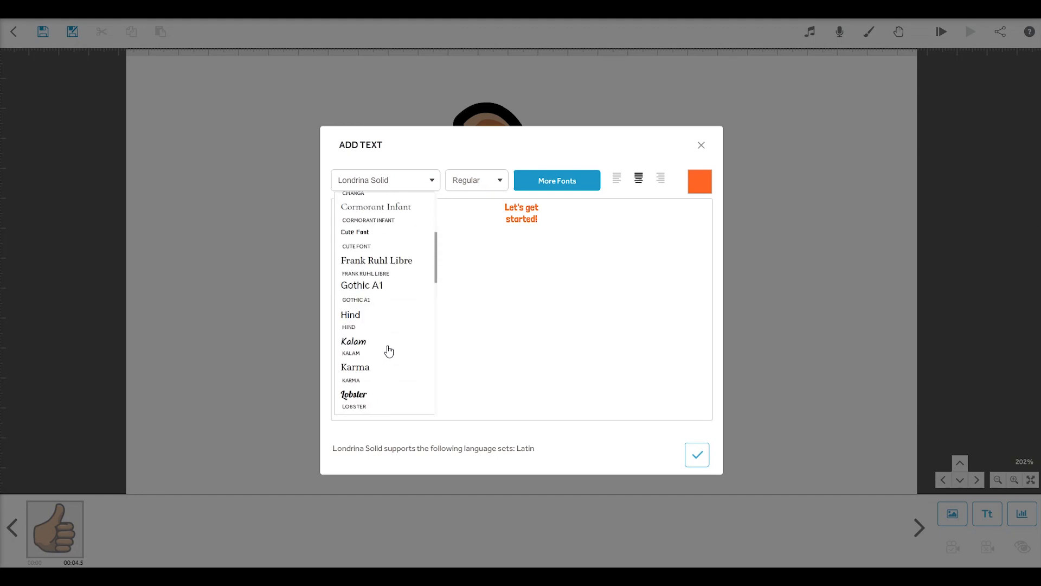
{"action": "left_click", "coordinate": [354, 393]}
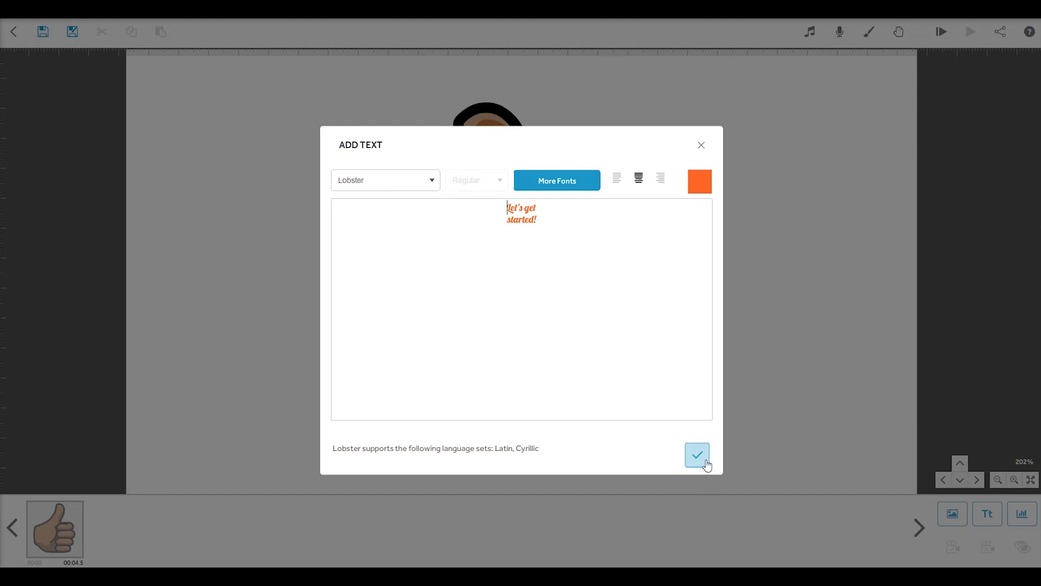
Step: Add the orange text, move it to the upper left, and scale it up
{"action": "left_click", "coordinate": [696, 455]}
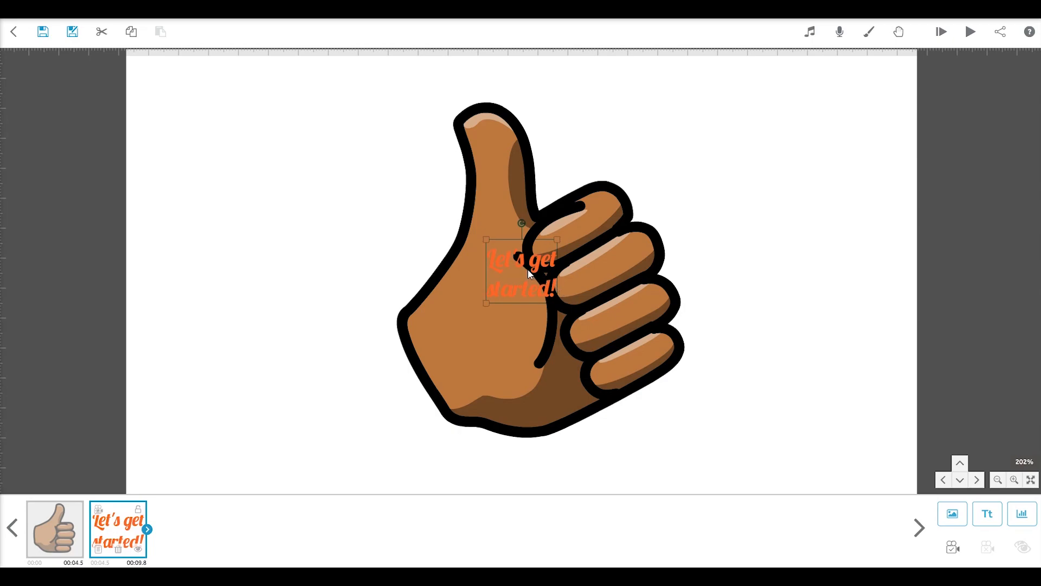
{"action": "left_click_drag", "start_coordinate": [521, 272], "coordinate": [227, 192]}
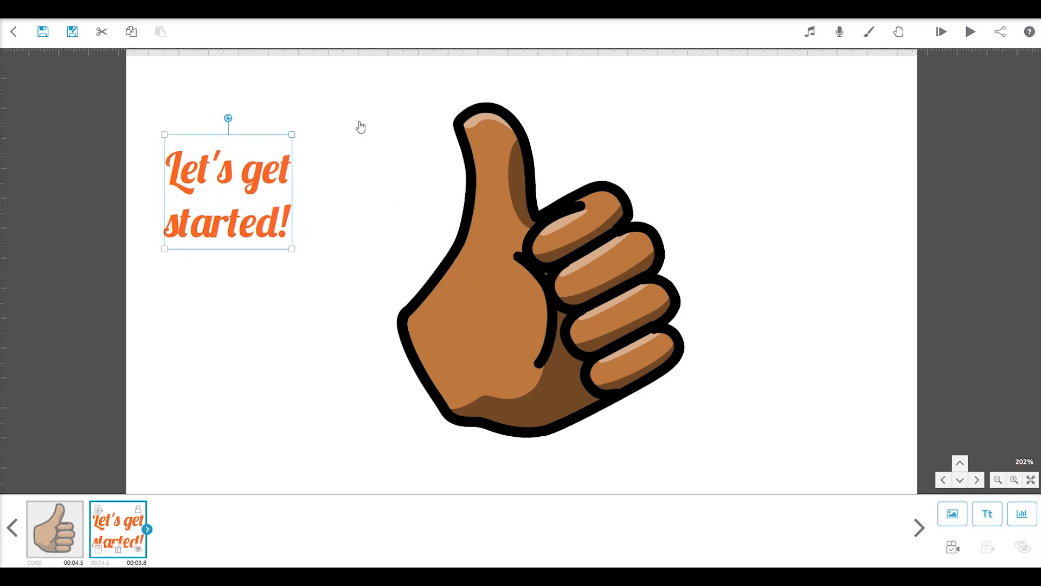
{"action": "left_click_drag", "start_coordinate": [290, 247], "coordinate": [430, 313]}
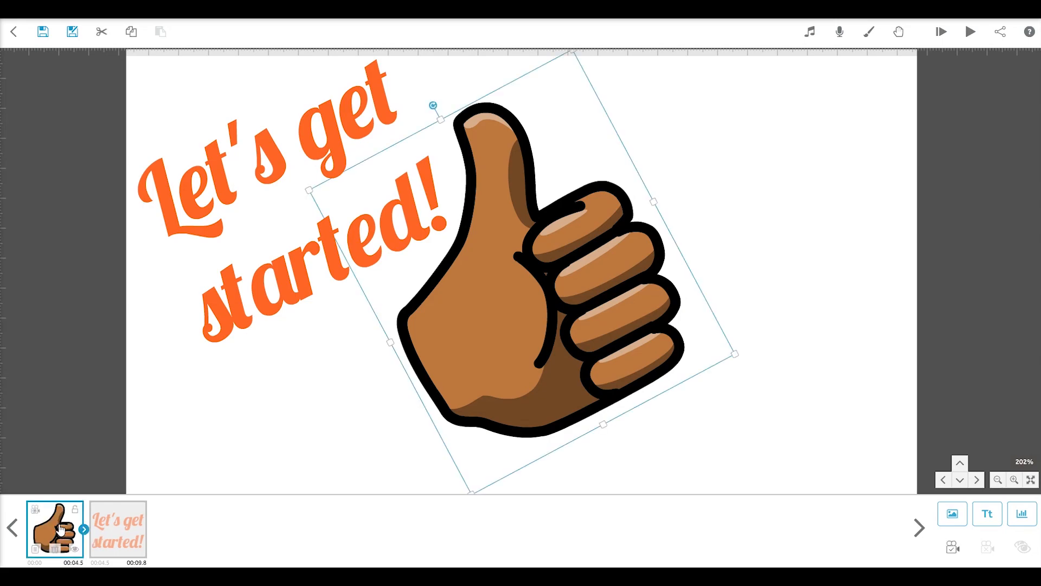
Step: Move the text ahead of the thumbs-up, leaving the thumbs-up animate time at 3.0 s
{"action": "left_click", "coordinate": [118, 529]}
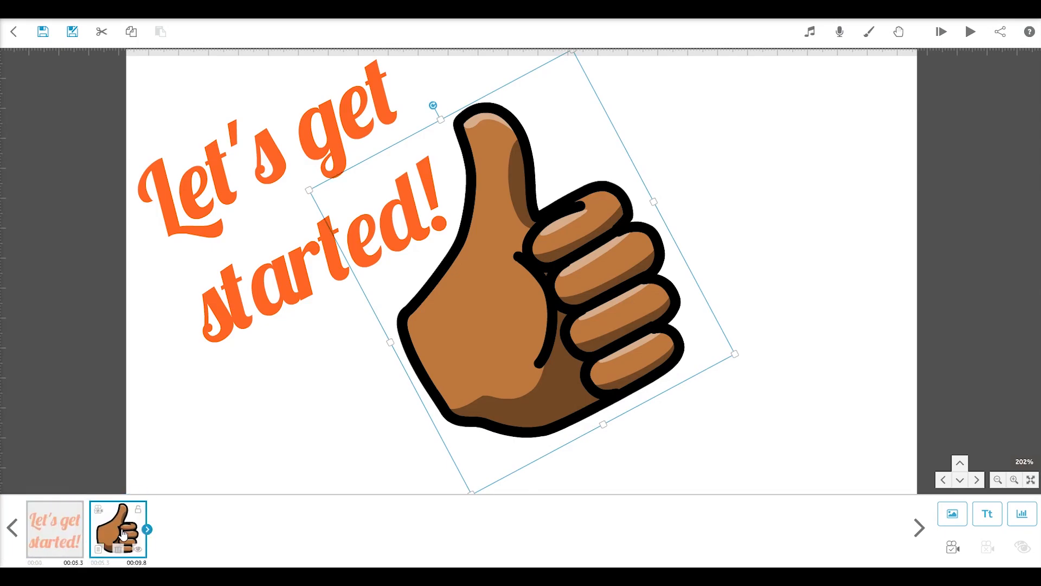
{"action": "left_click", "coordinate": [147, 529]}
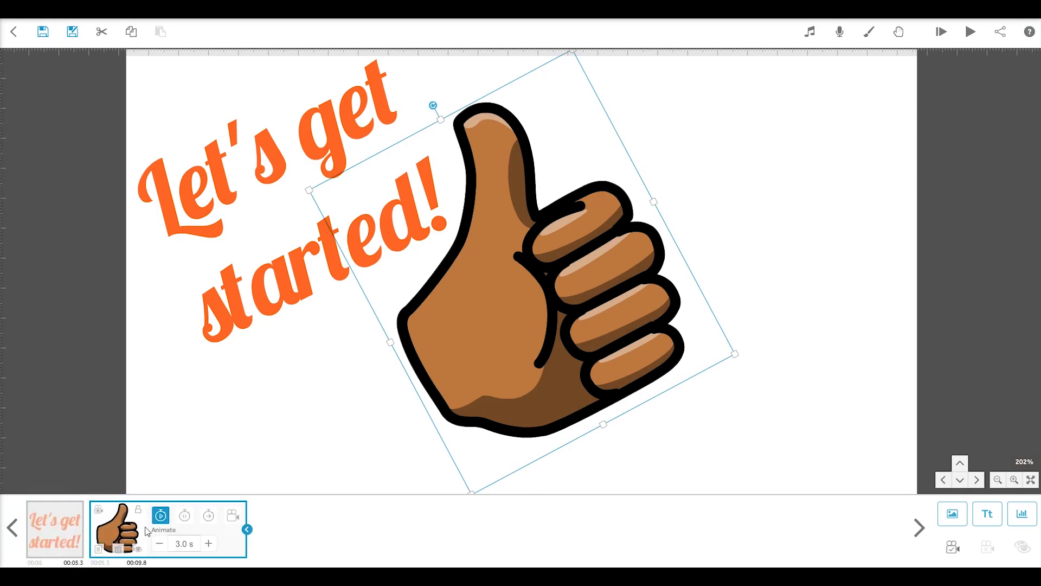
{"action": "mouse_move", "coordinate": [185, 515]}
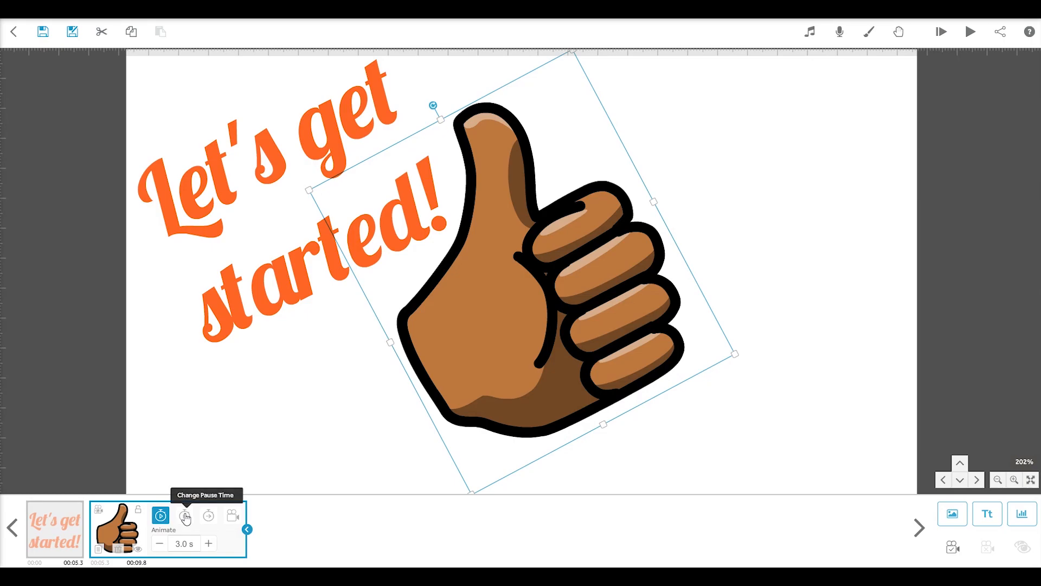
{"action": "mouse_move", "coordinate": [231, 517]}
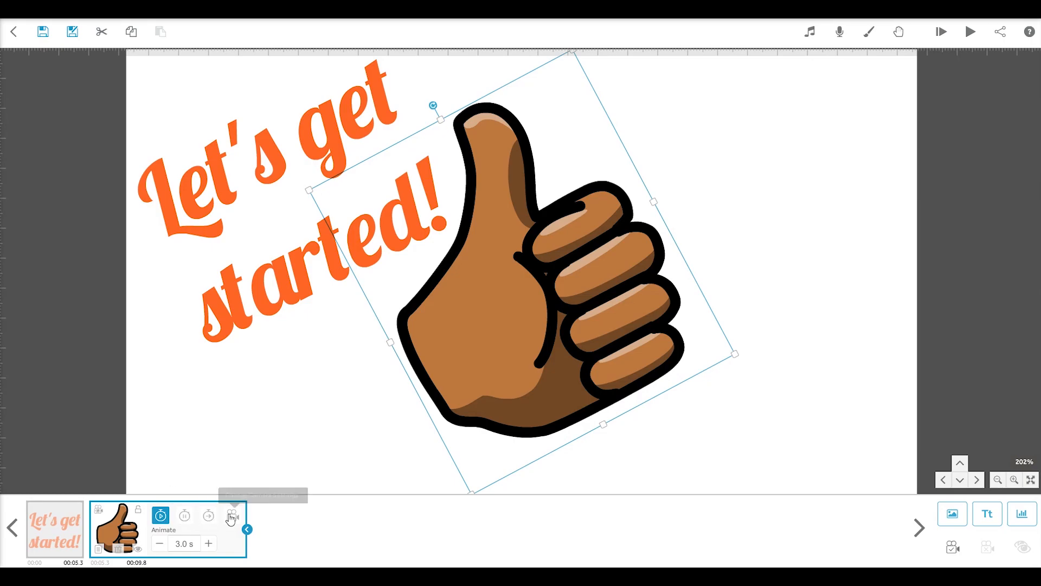
{"action": "left_click", "coordinate": [208, 544]}
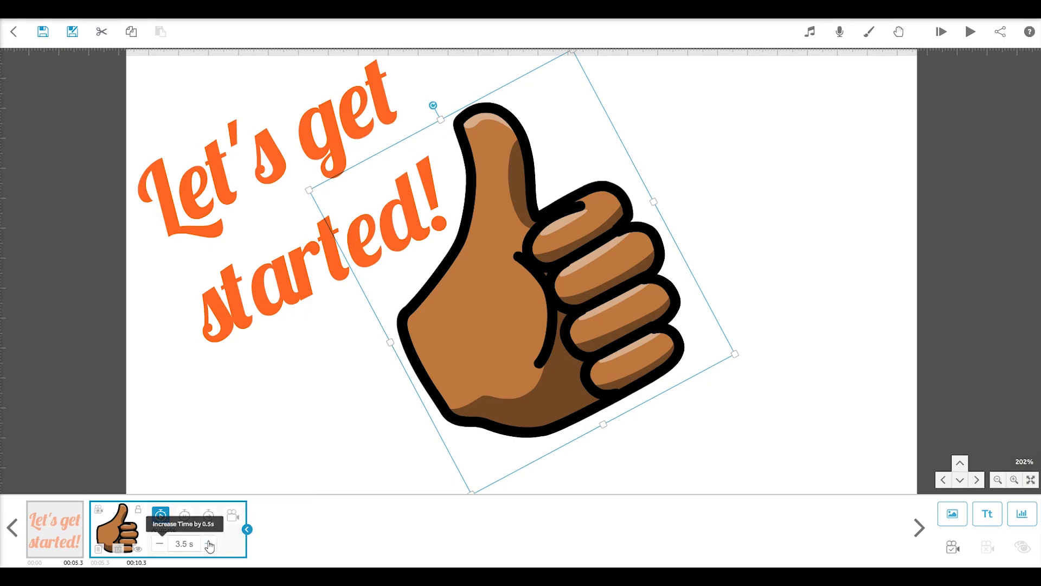
{"action": "left_click", "coordinate": [208, 544]}
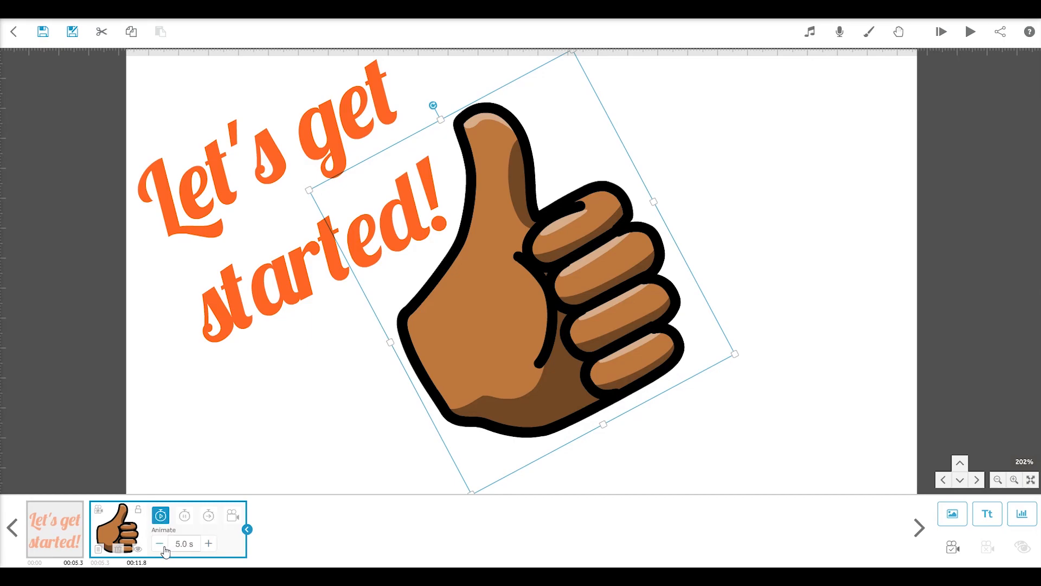
{"action": "left_click", "coordinate": [159, 544]}
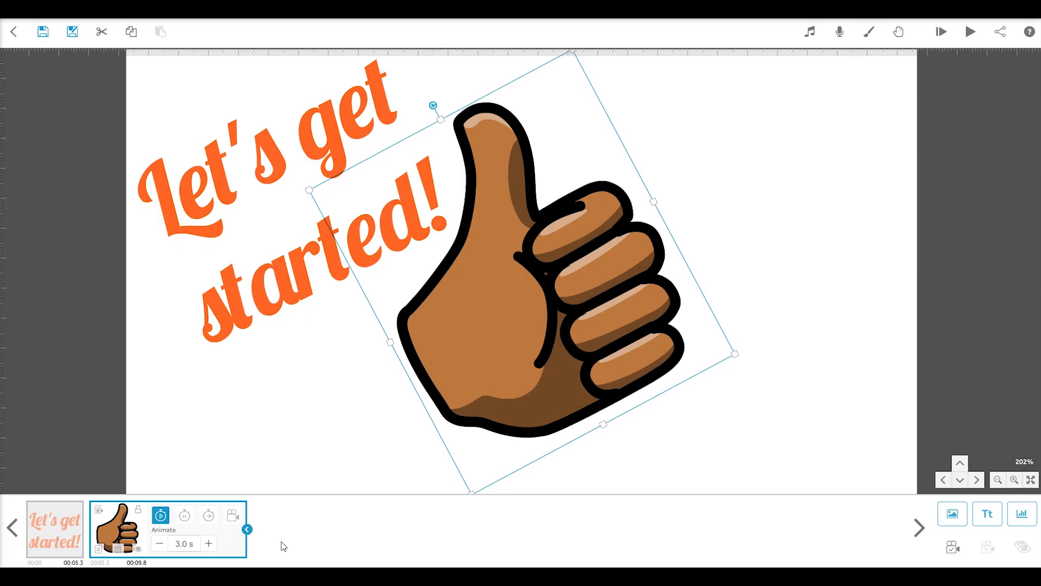
{"action": "mouse_move", "coordinate": [542, 440]}
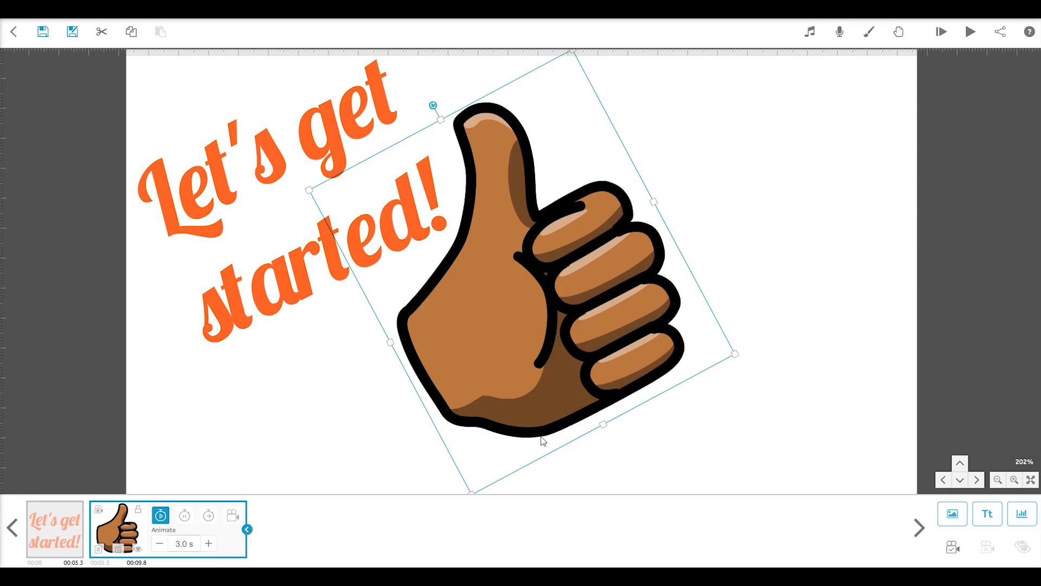
{"action": "mouse_move", "coordinate": [773, 158]}
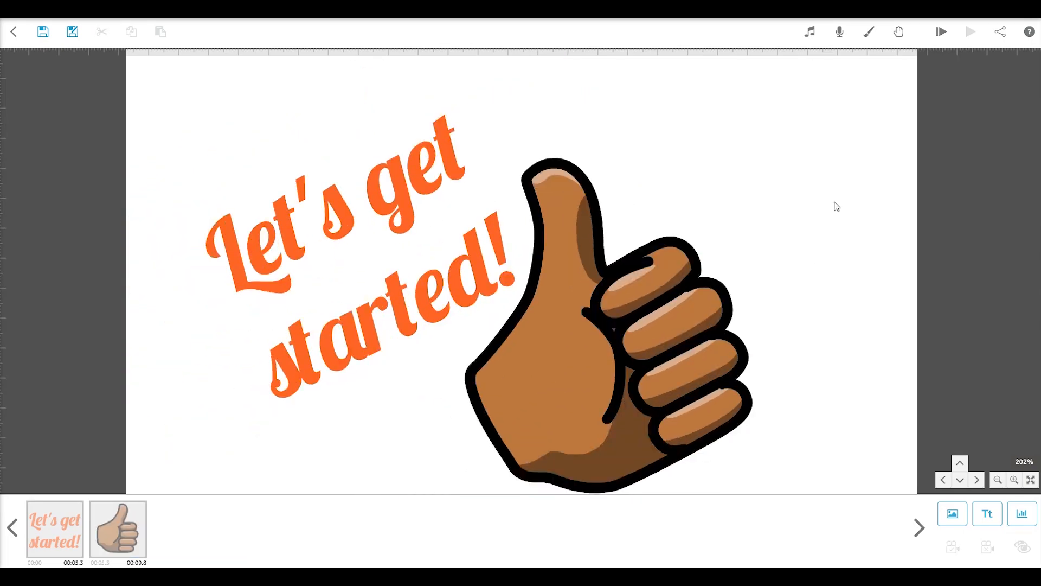
Step: Zoom out and pan, then fit the text and thumbs-up to the screen
{"action": "left_click", "coordinate": [997, 479]}
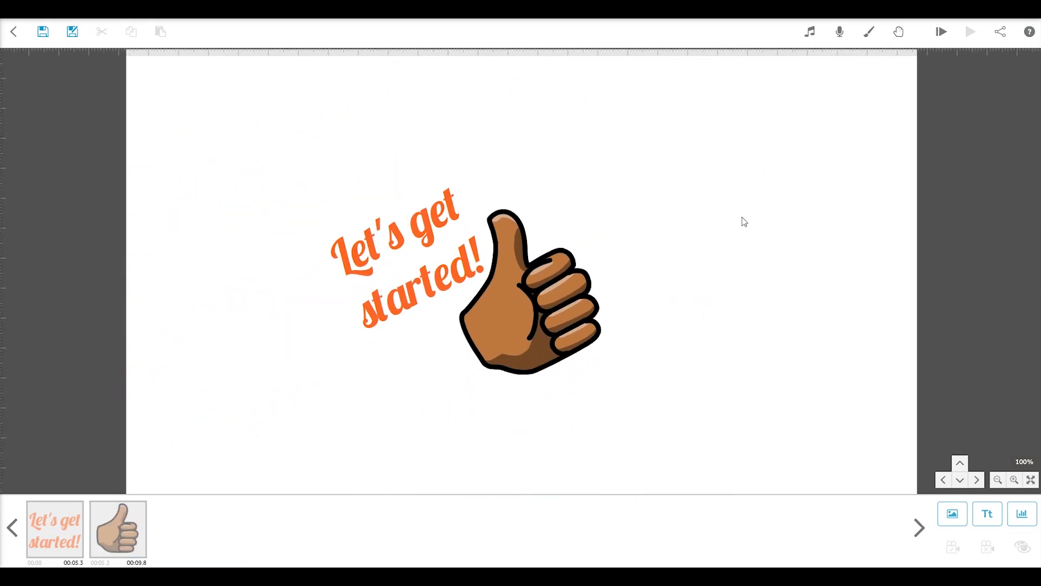
{"action": "left_click", "coordinate": [996, 479]}
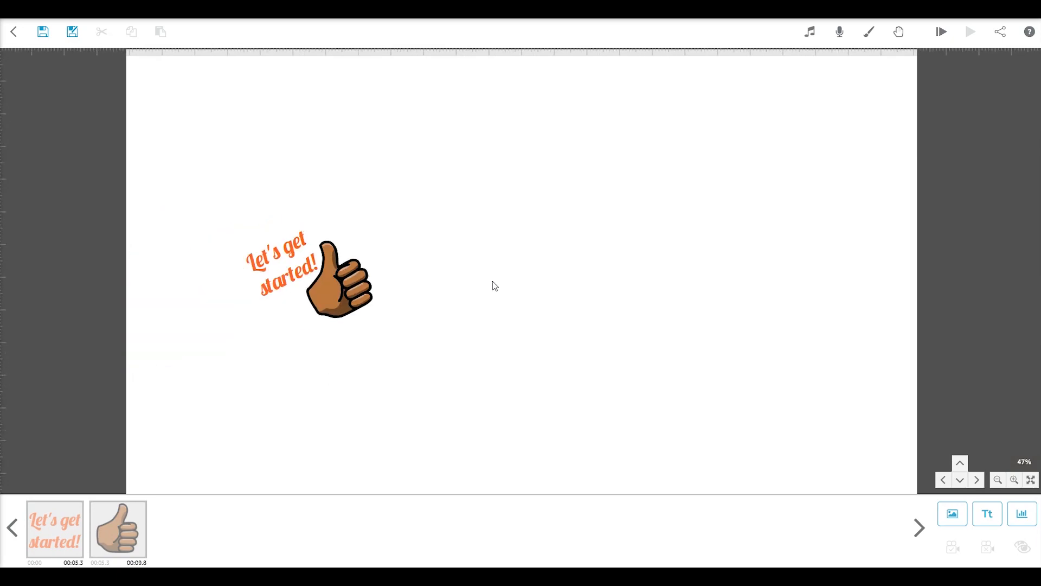
{"action": "left_click", "coordinate": [943, 479]}
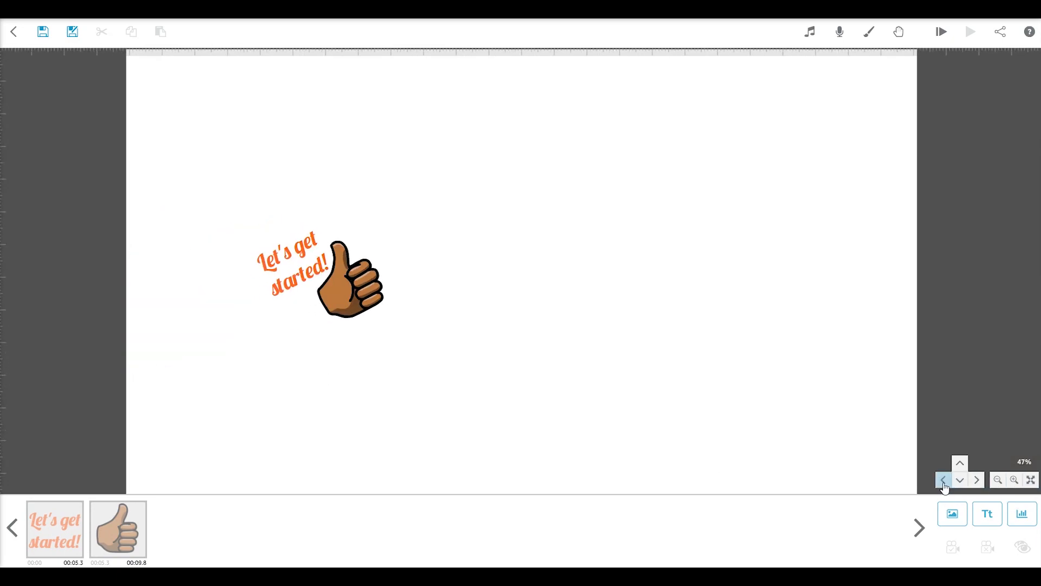
{"action": "left_click", "coordinate": [1014, 479]}
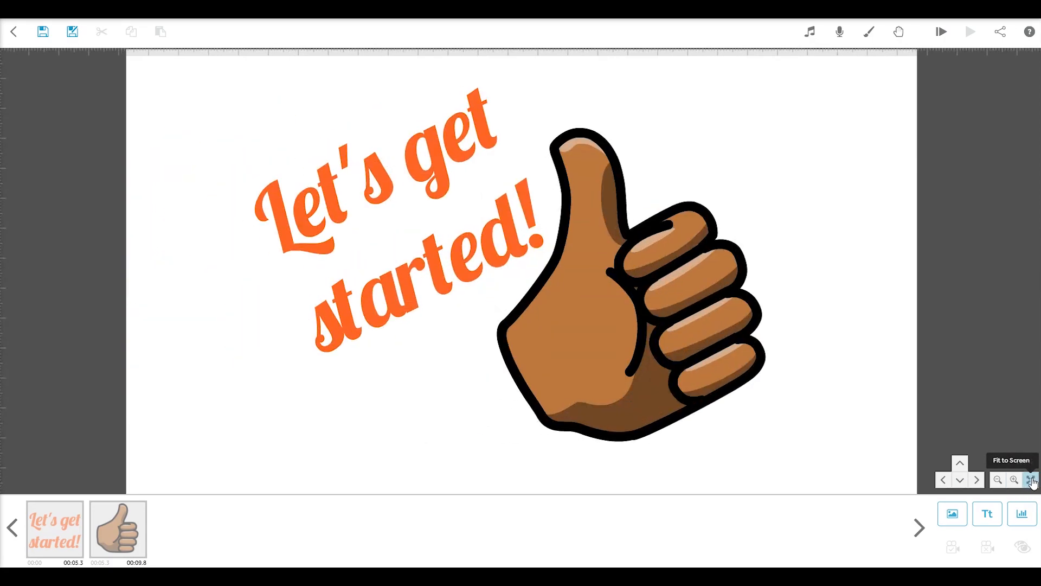
{"action": "left_click", "coordinate": [1032, 479]}
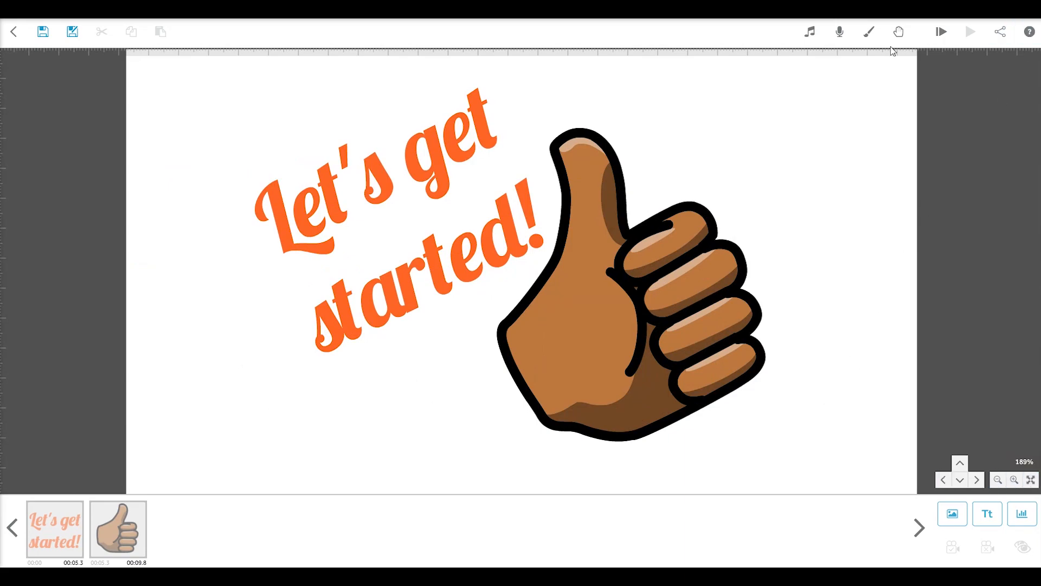
{"action": "mouse_move", "coordinate": [112, 62]}
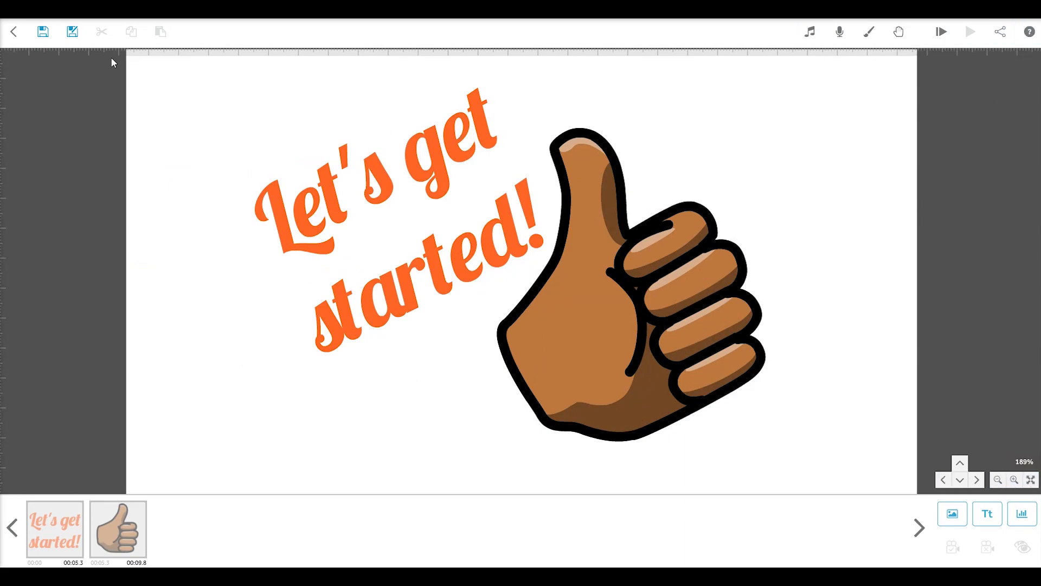
{"action": "mouse_move", "coordinate": [71, 32]}
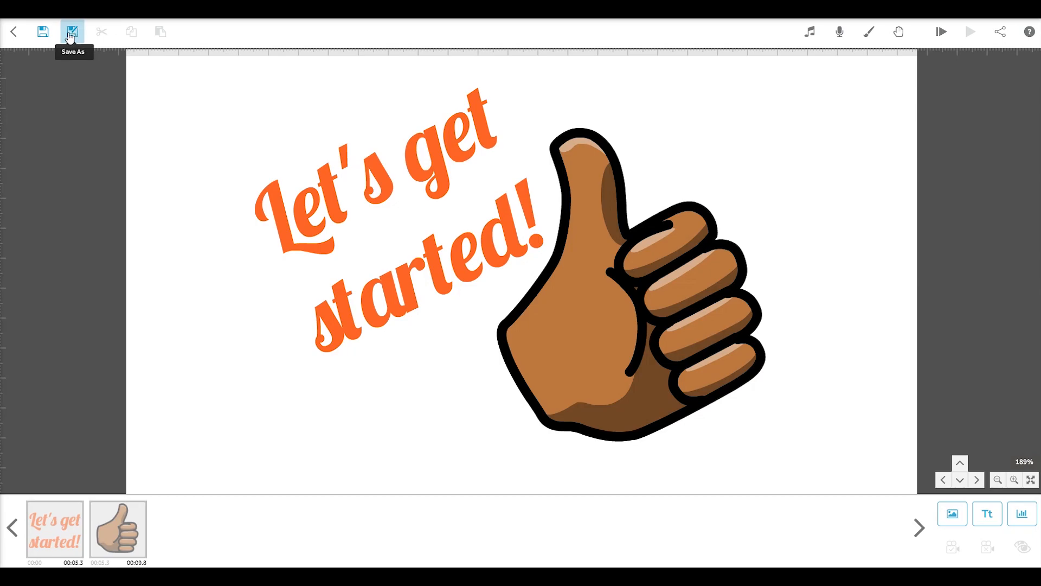
{"action": "left_click", "coordinate": [71, 32]}
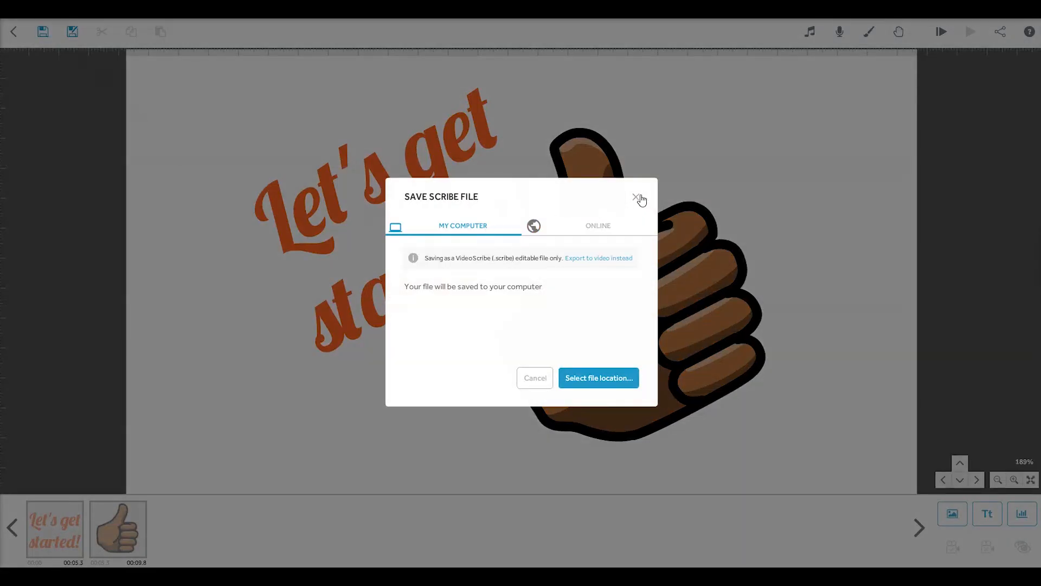
{"action": "left_click", "coordinate": [639, 199]}
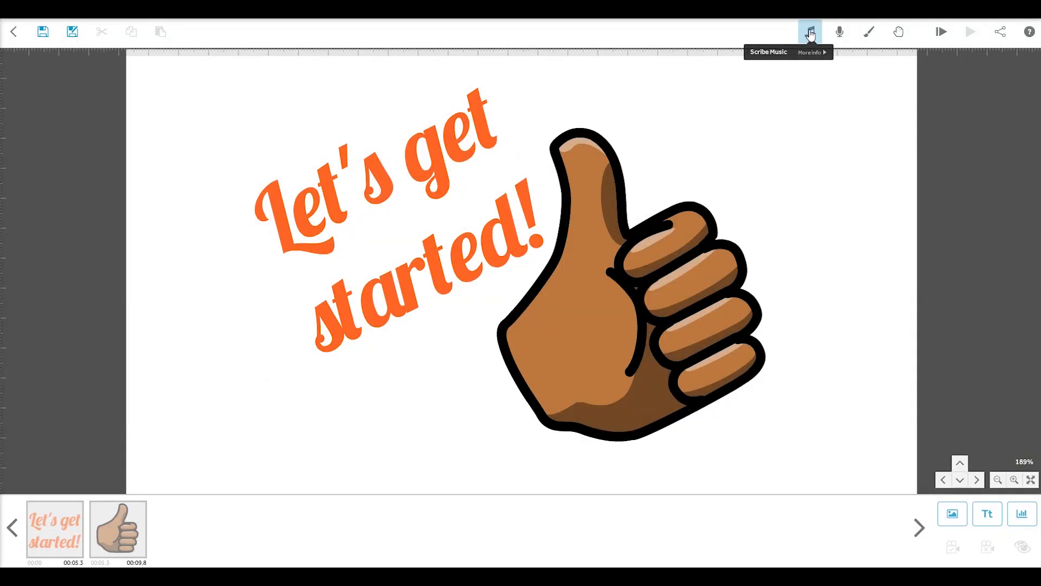
{"action": "left_click", "coordinate": [808, 31]}
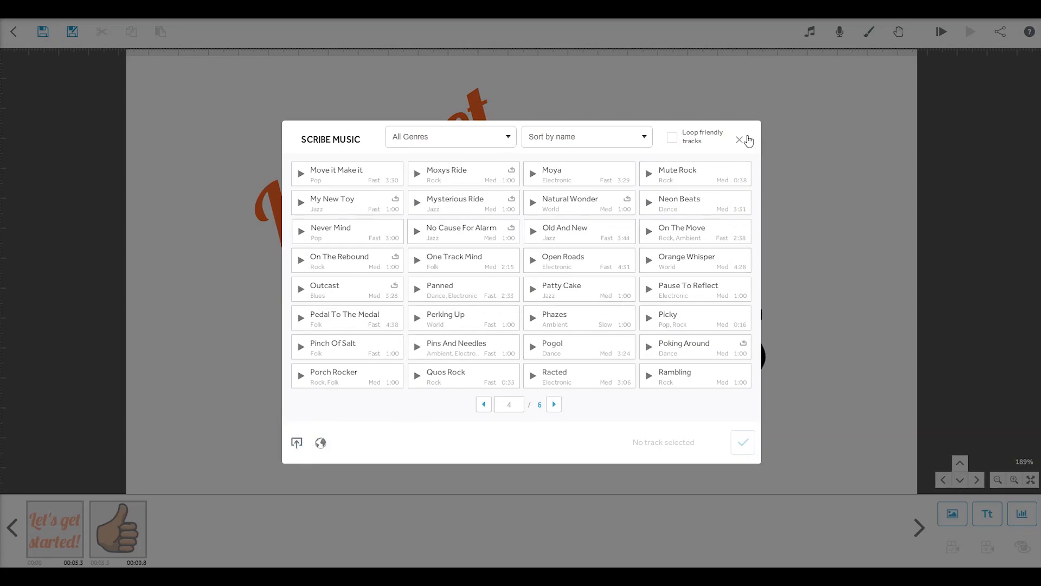
{"action": "left_click", "coordinate": [739, 140]}
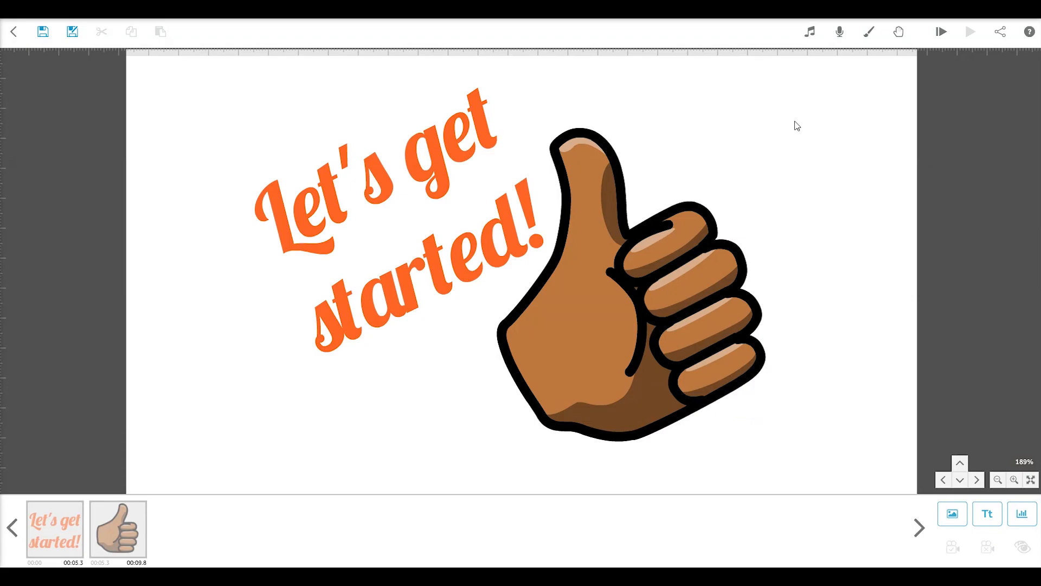
{"action": "left_click", "coordinate": [839, 32]}
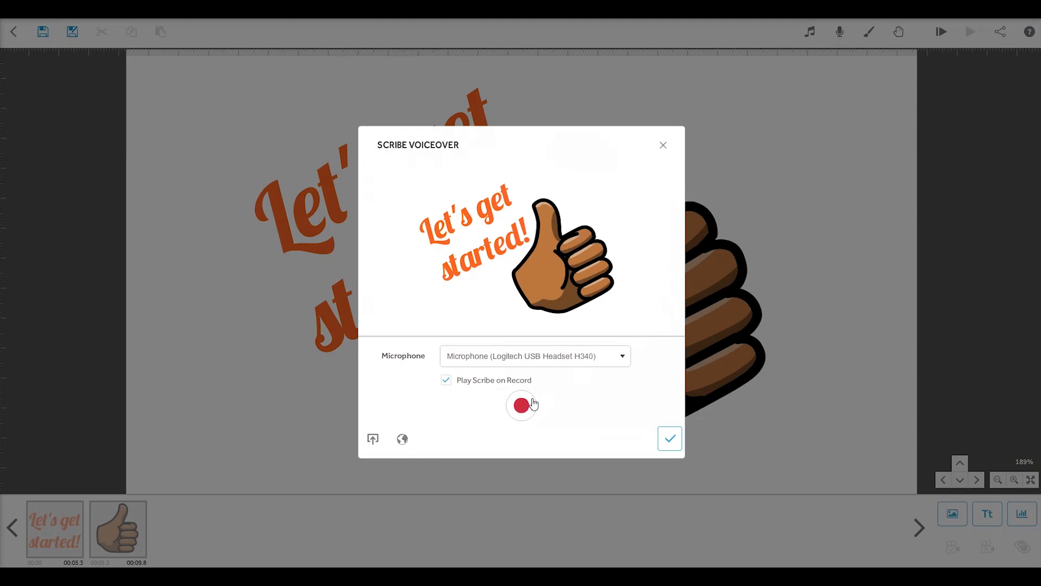
{"action": "mouse_move", "coordinate": [373, 439]}
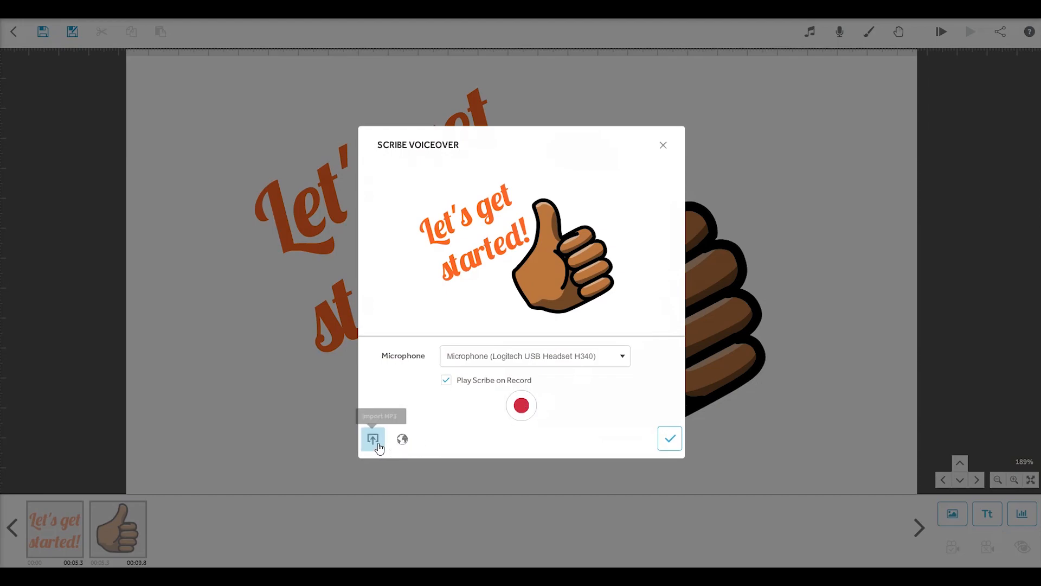
{"action": "mouse_move", "coordinate": [372, 440]}
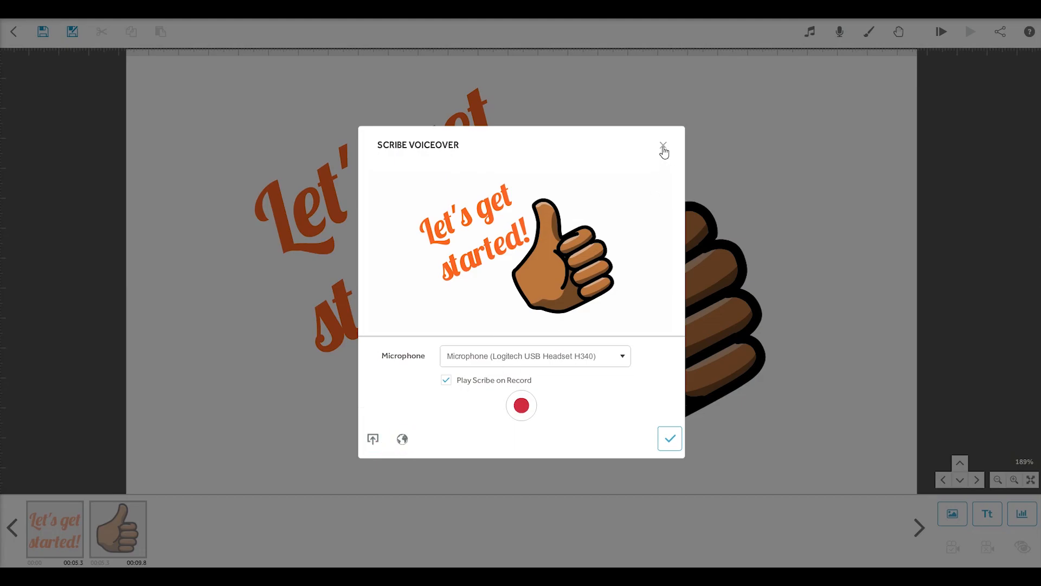
{"action": "left_click", "coordinate": [662, 145]}
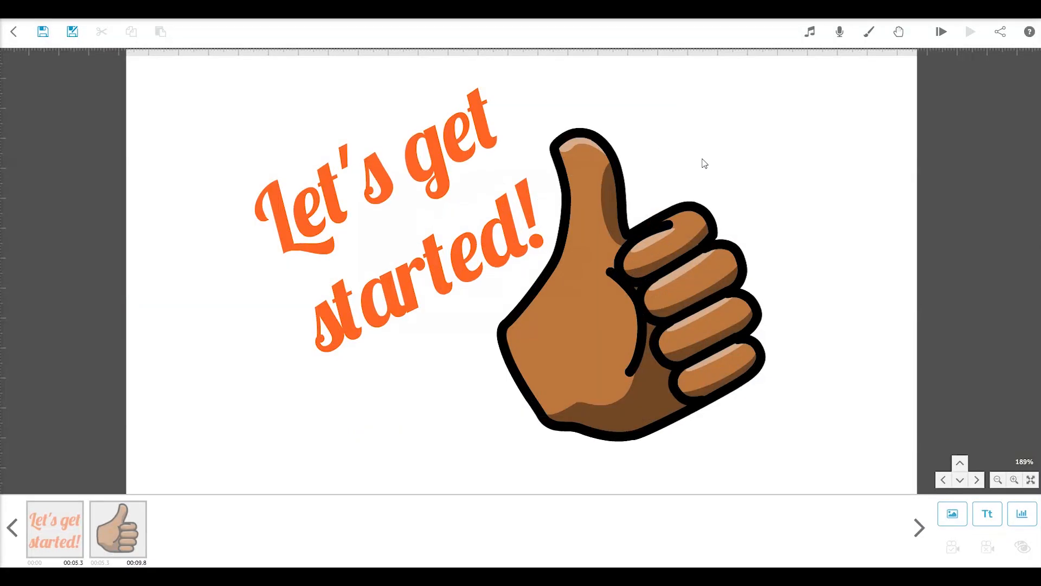
{"action": "mouse_move", "coordinate": [1003, 32]}
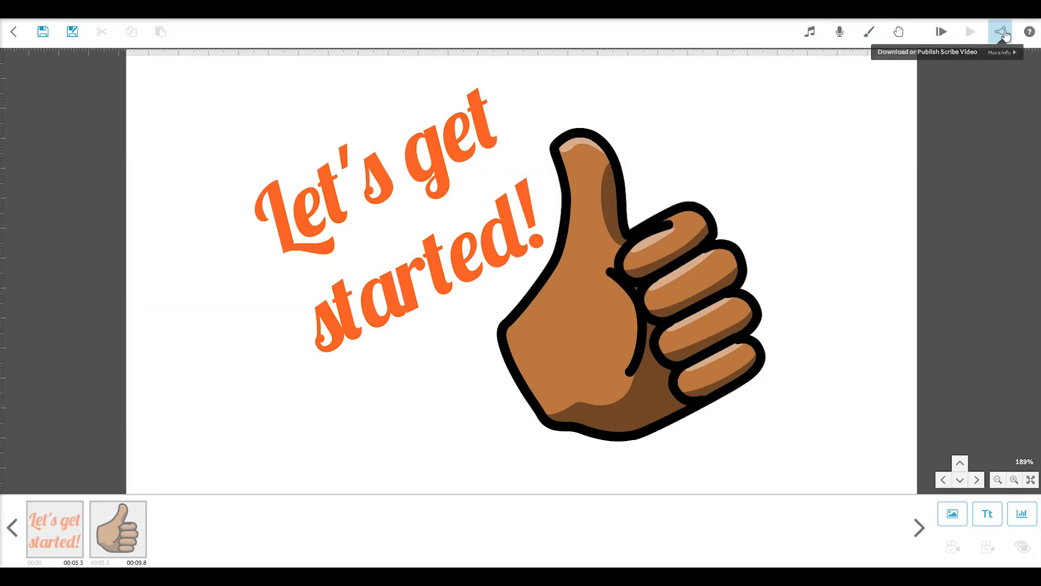
Step: Open the Share or Download Scribe dialog
{"action": "left_click", "coordinate": [1003, 32]}
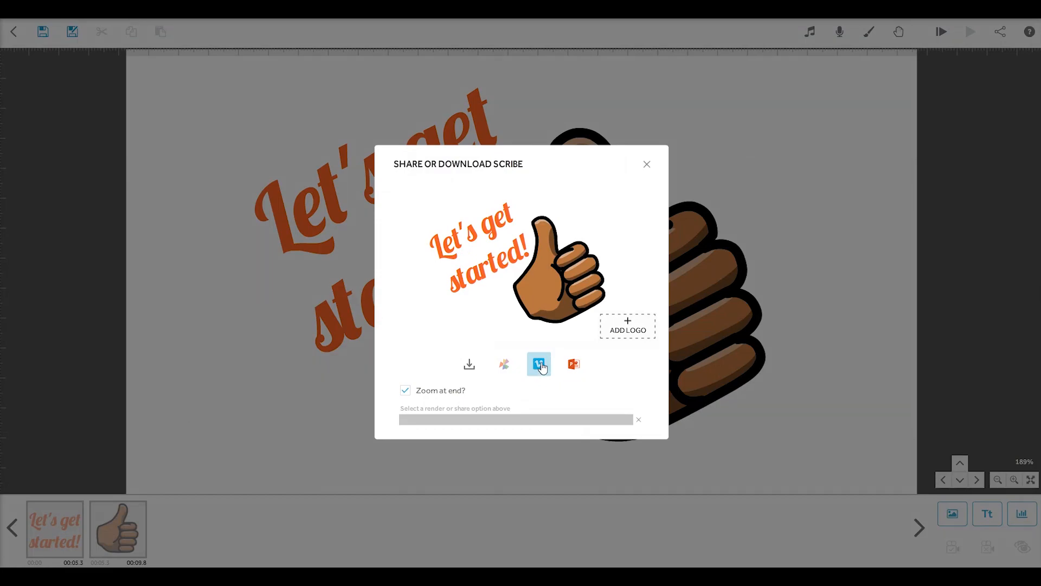
{"action": "mouse_move", "coordinate": [539, 364]}
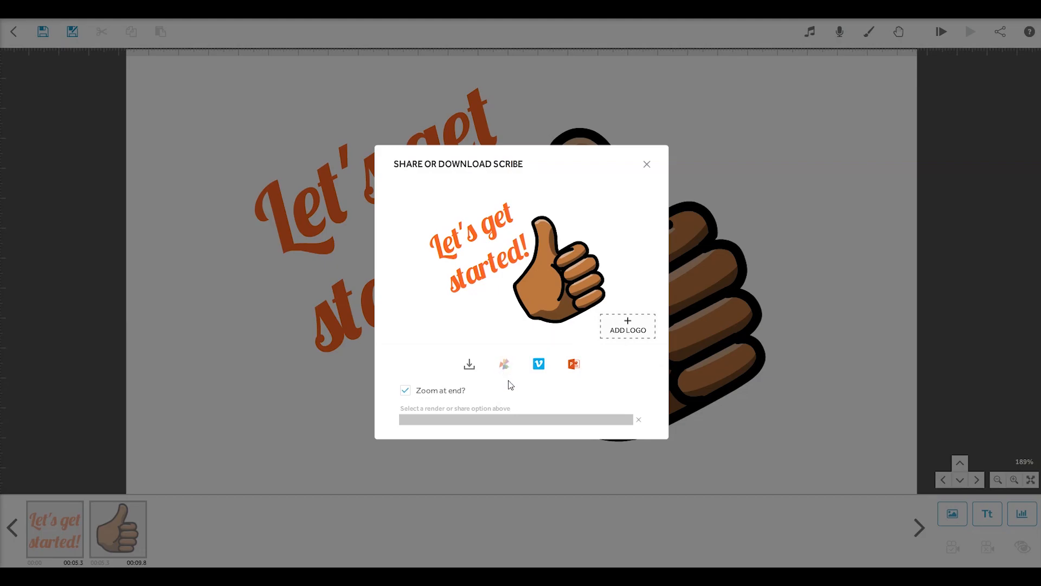
{"action": "mouse_move", "coordinate": [468, 363]}
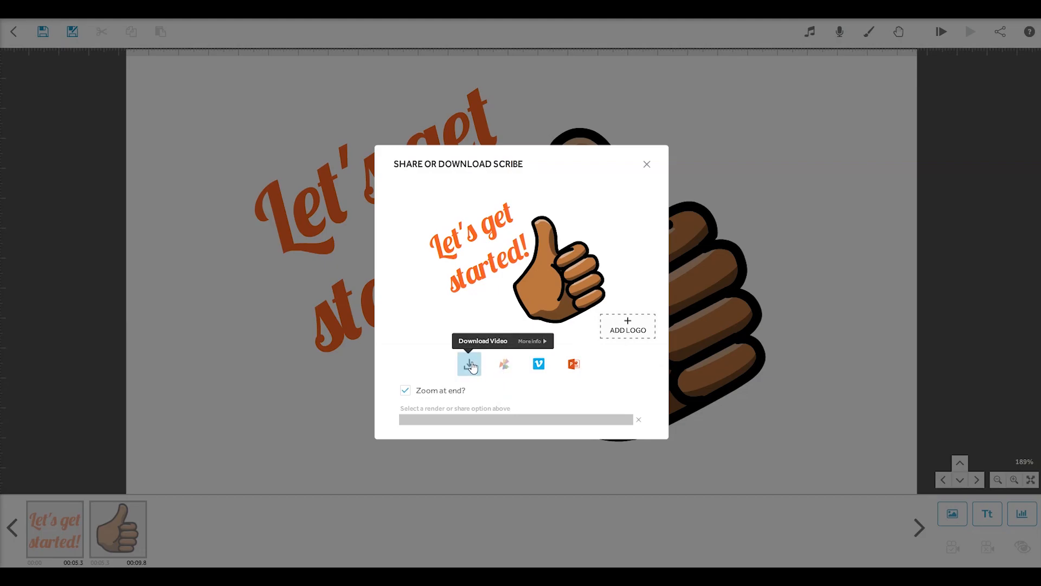
Step: Render the scribe as an AVI video at 640 size and 25 fps
{"action": "left_click", "coordinate": [468, 364]}
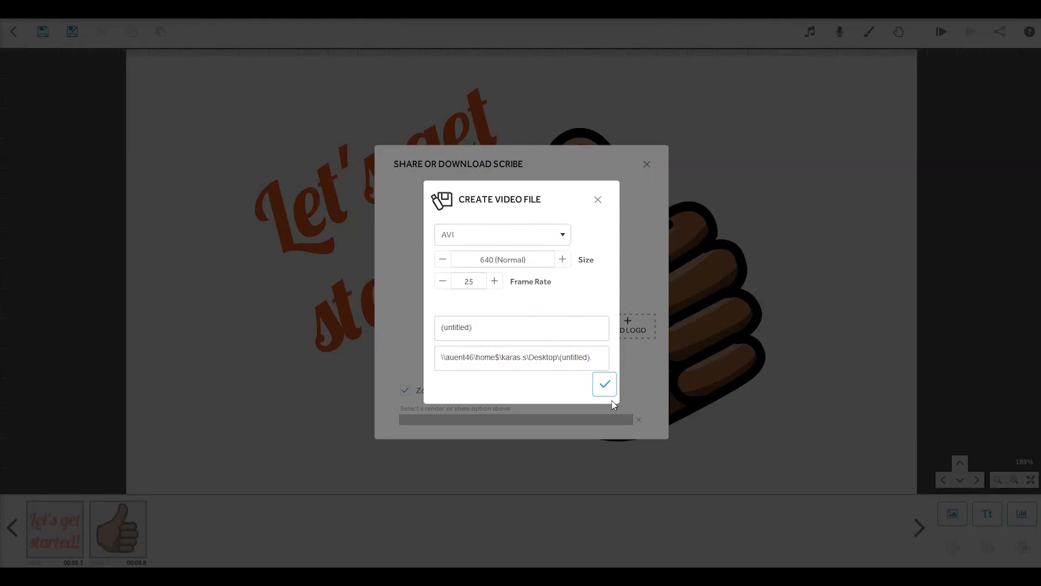
{"action": "left_click", "coordinate": [603, 384]}
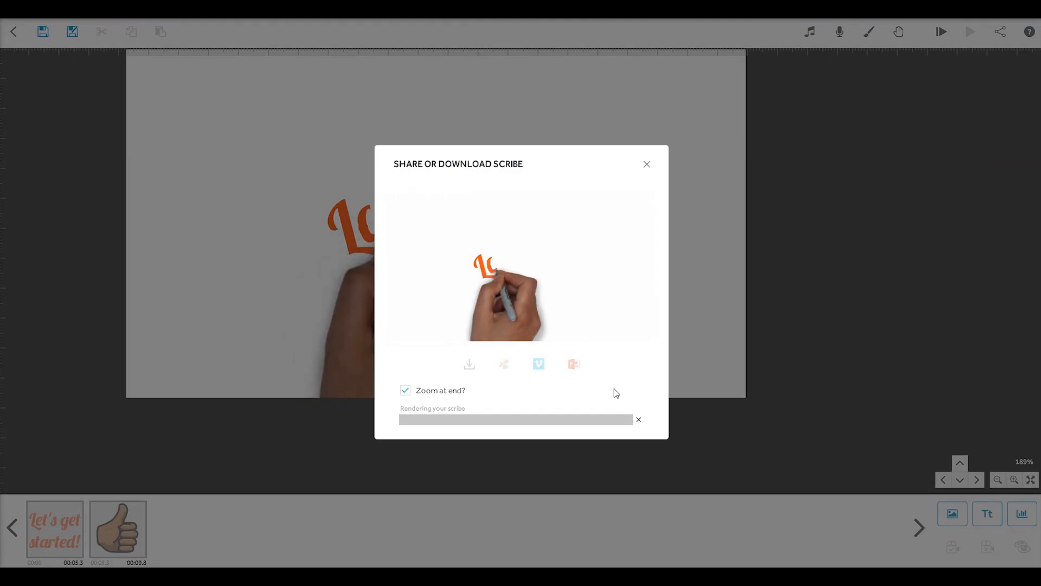